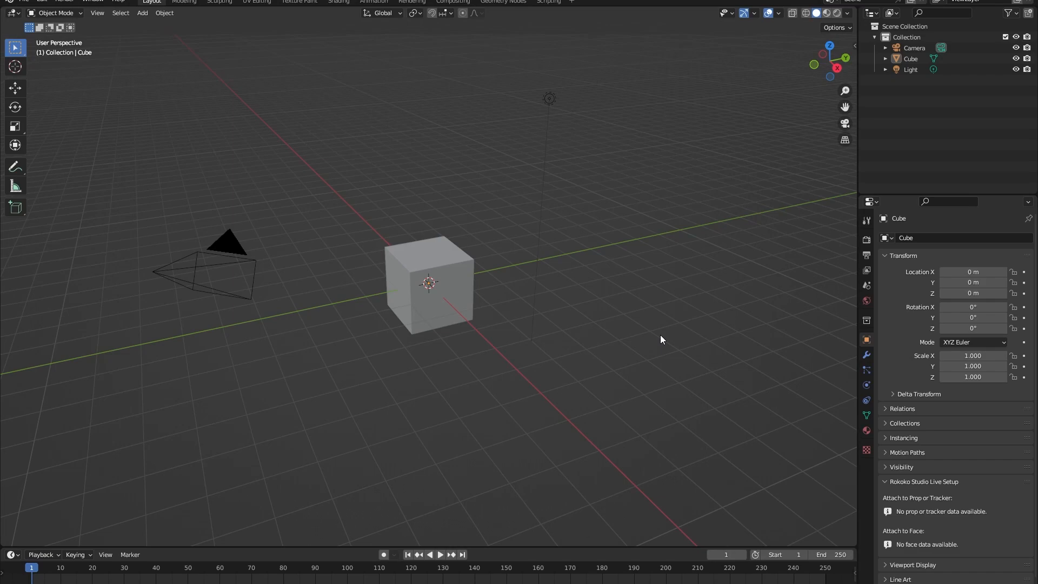
mouse_move(595, 488)
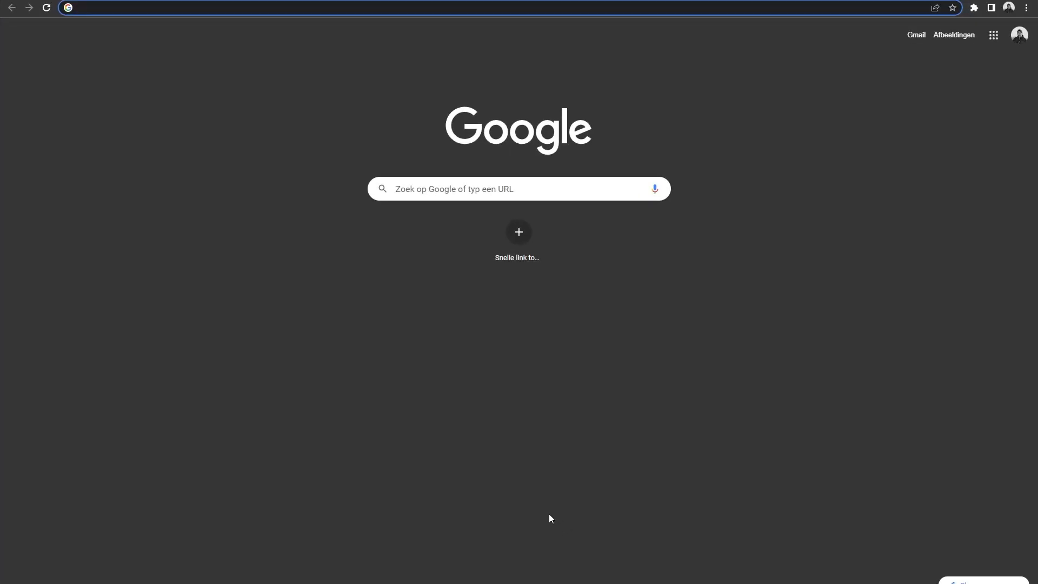
Step: Go to polyhaven.com, browse the texture library and filter it to the Terrain category
text(polyhaven.com)
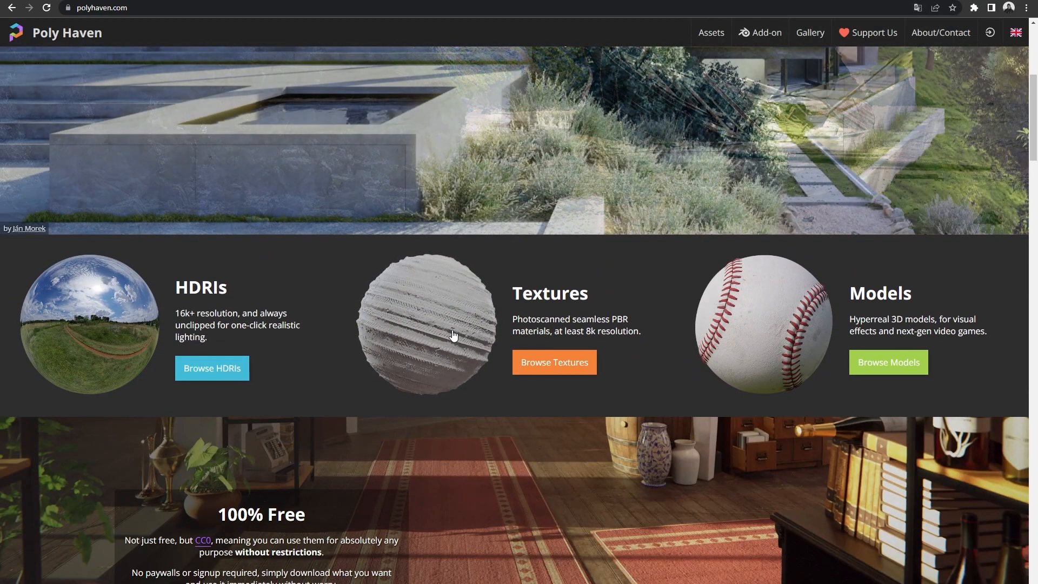
click(554, 362)
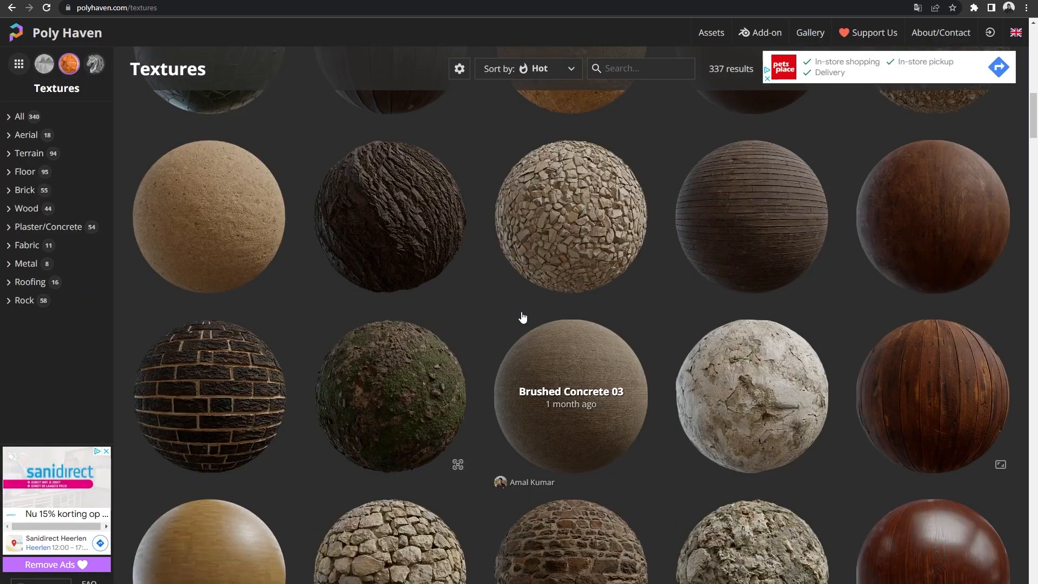
mouse_move(522, 312)
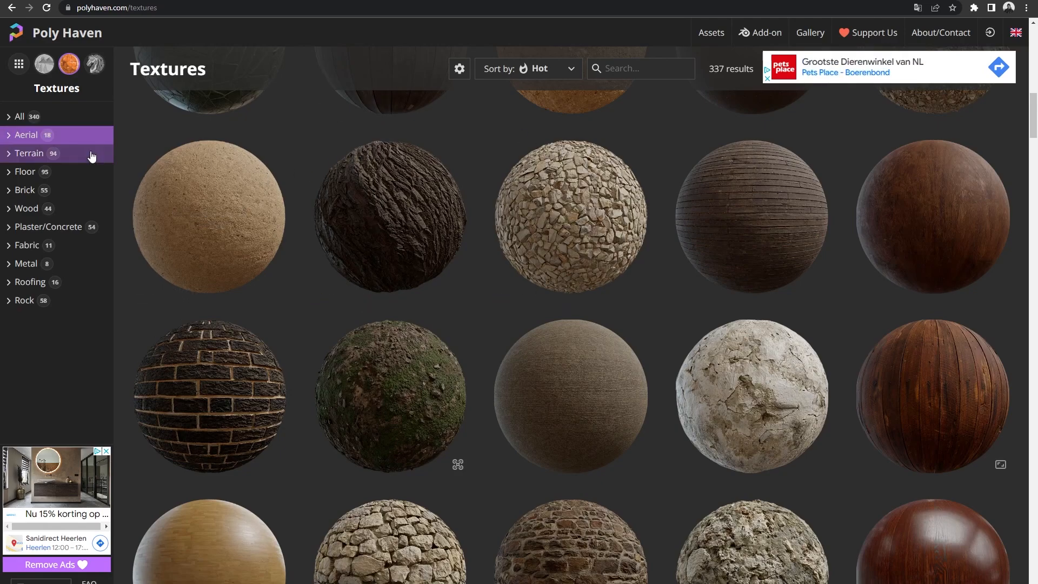
click(29, 152)
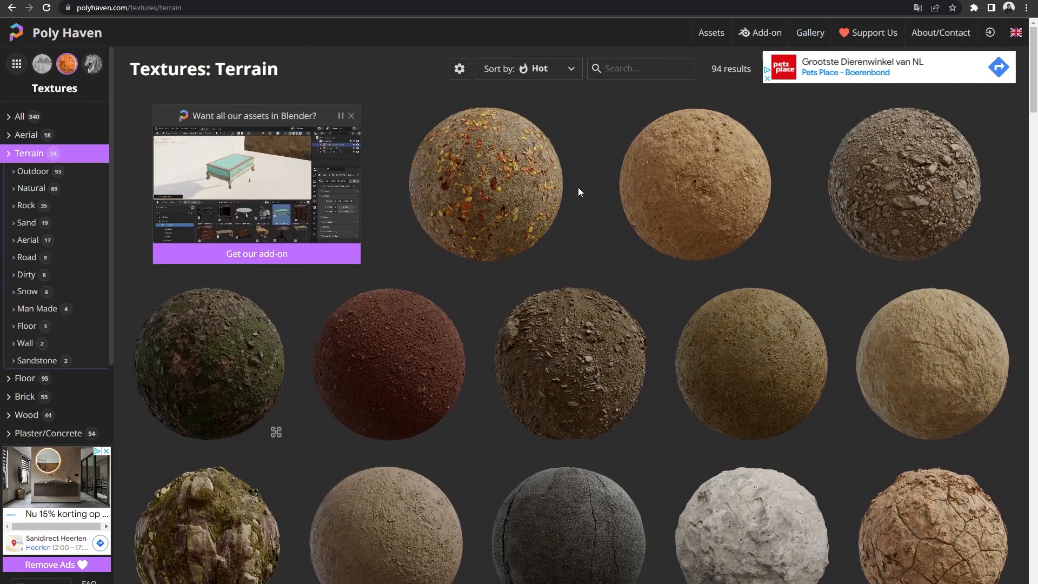
mouse_move(575, 190)
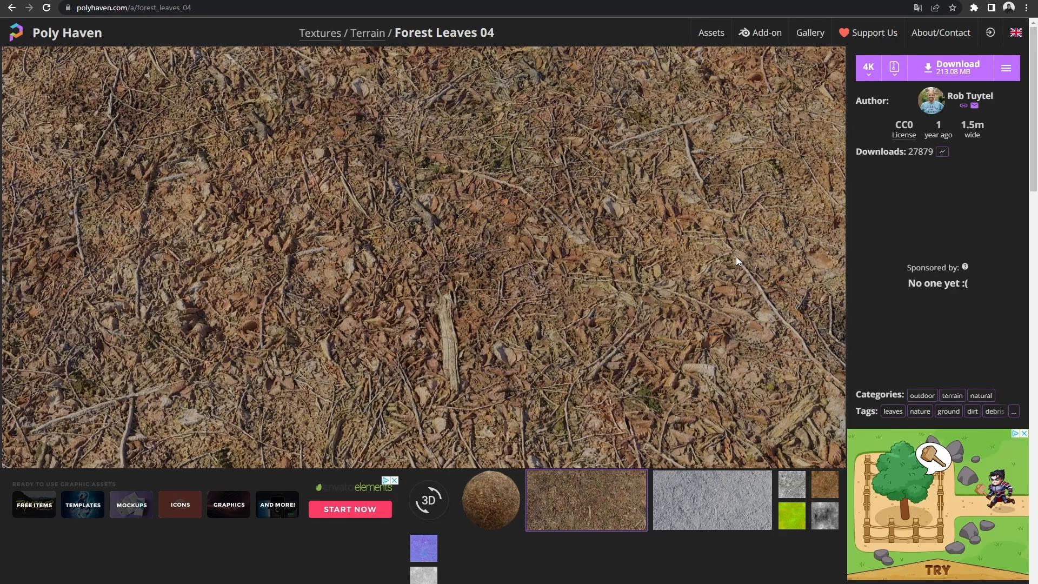
mouse_move(851, 146)
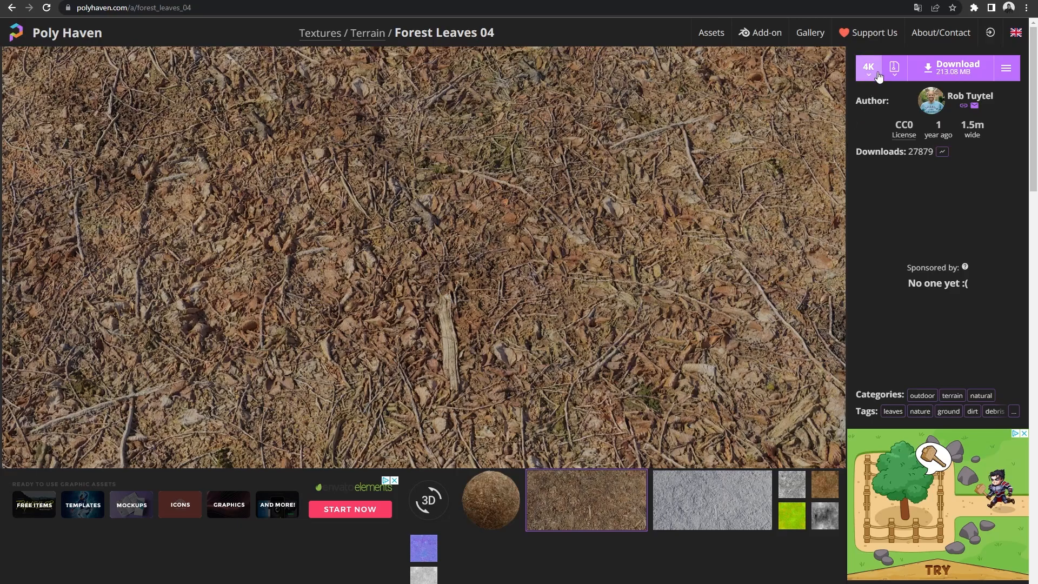
Step: Choose 4K resolution for Forest Leaves 04 and select which map files go in the ZIP
click(867, 67)
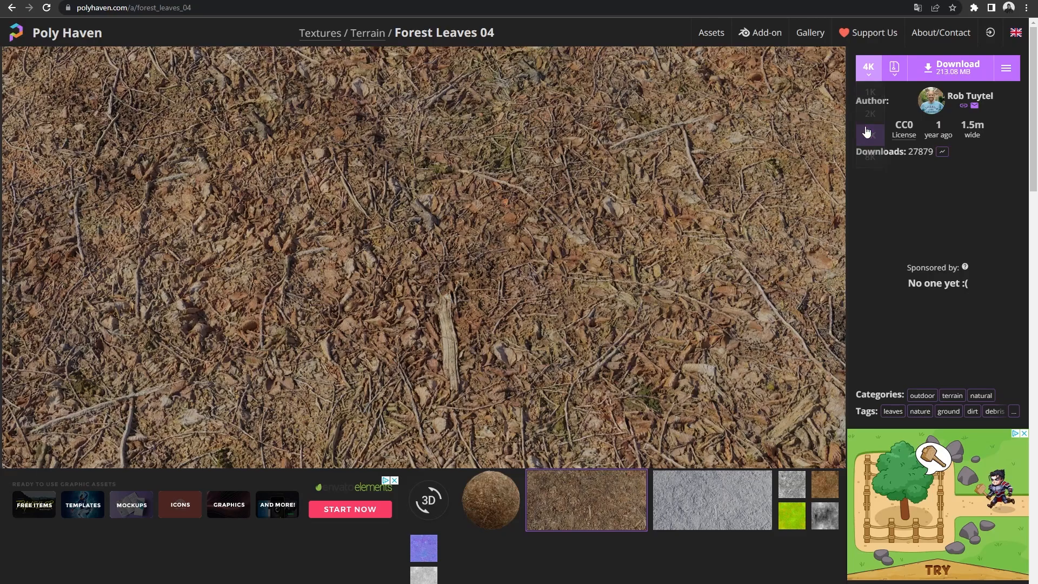
click(868, 67)
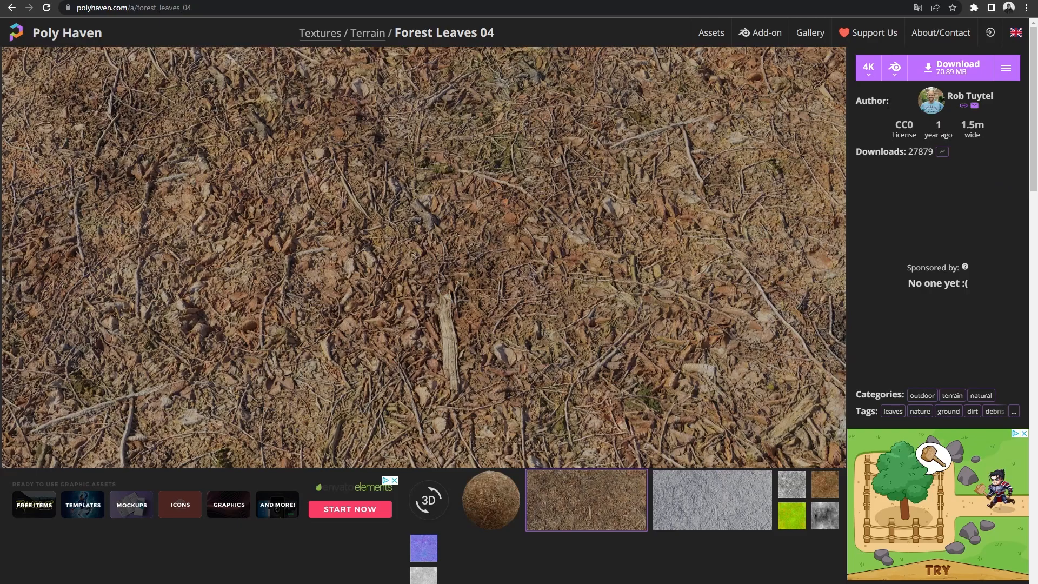
click(894, 67)
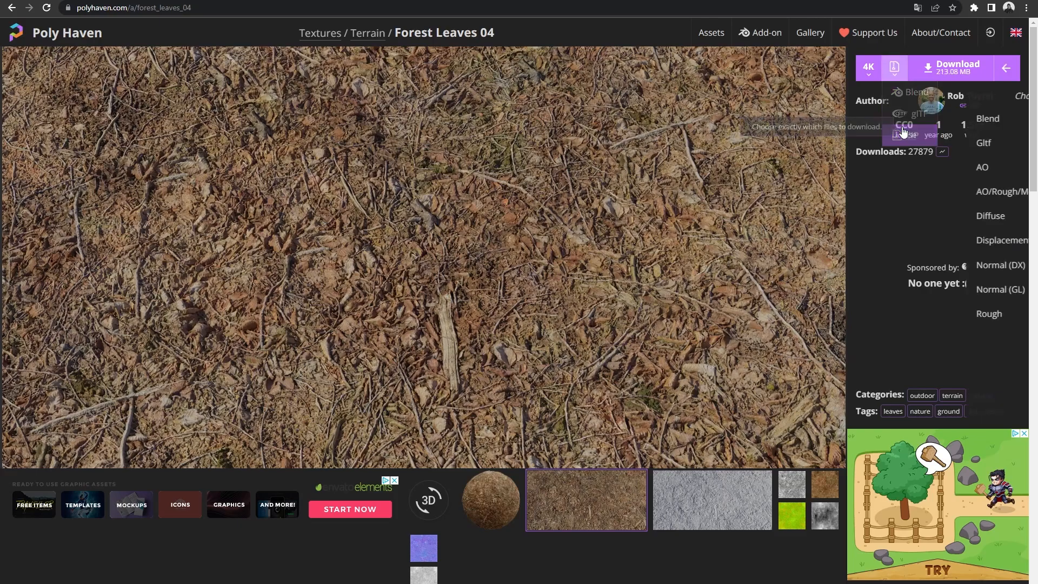
click(894, 67)
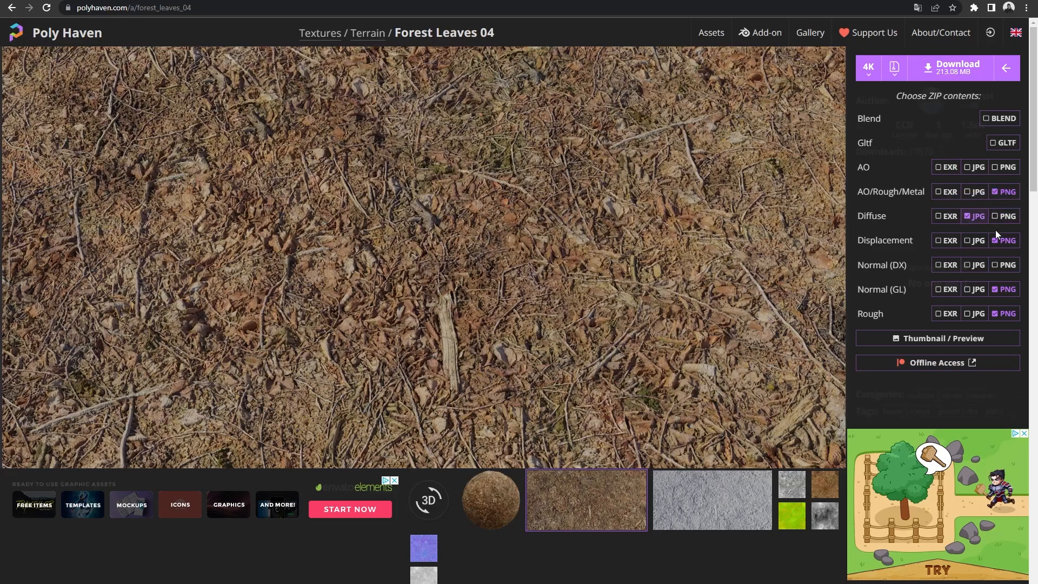
mouse_move(1007, 293)
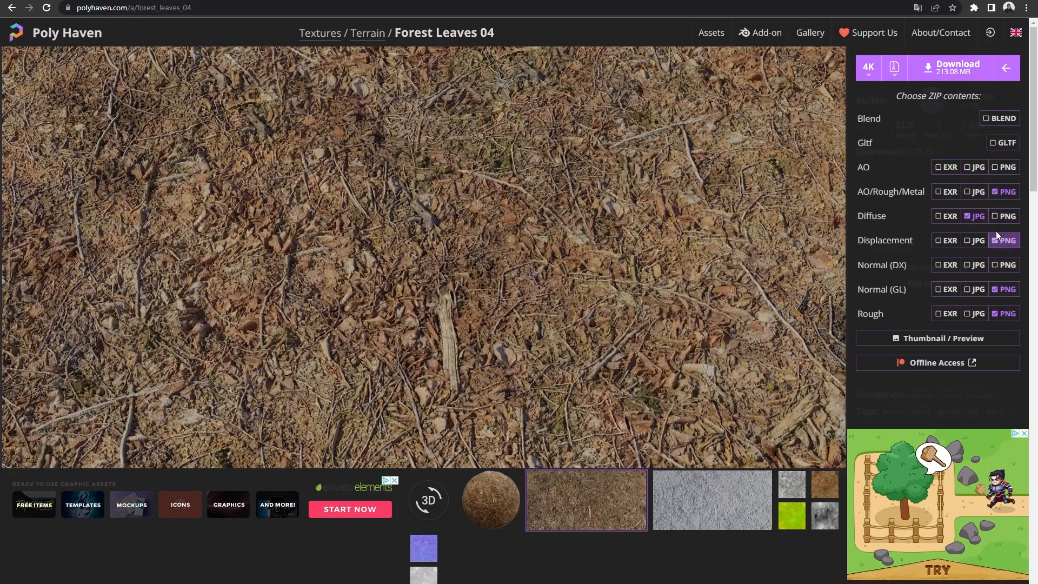
click(1006, 240)
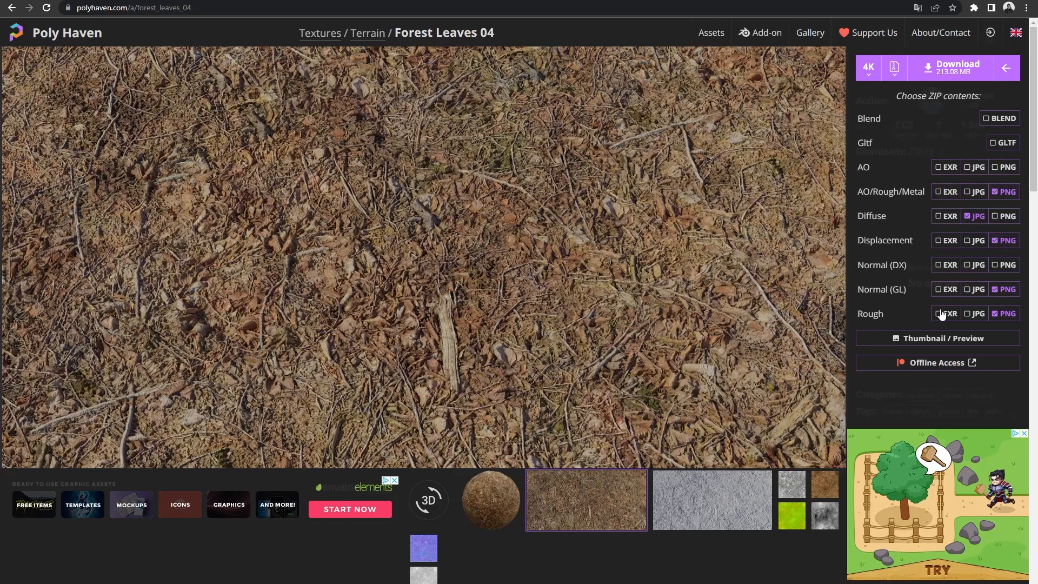
click(1005, 67)
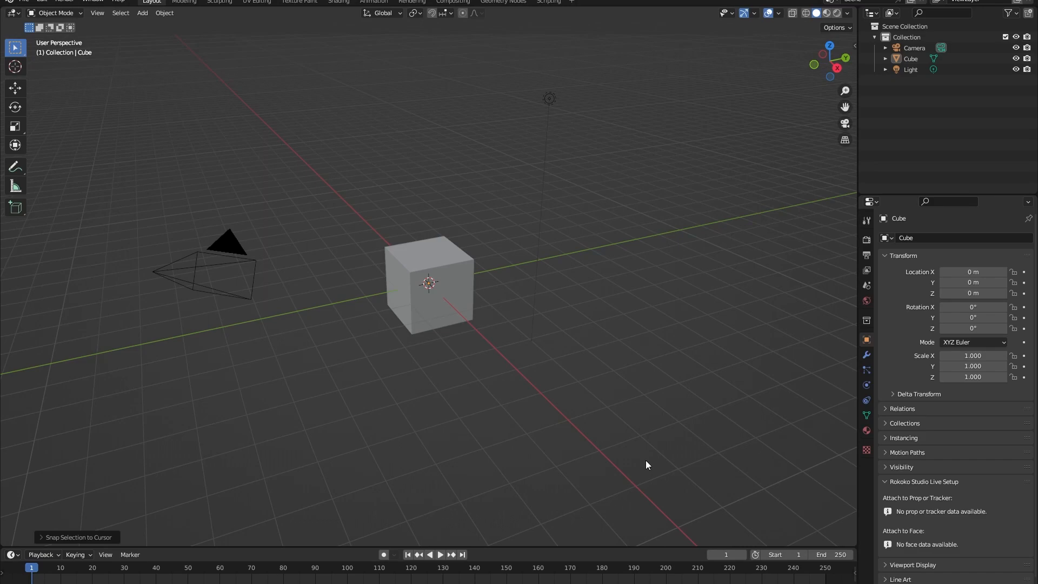
mouse_move(416, 246)
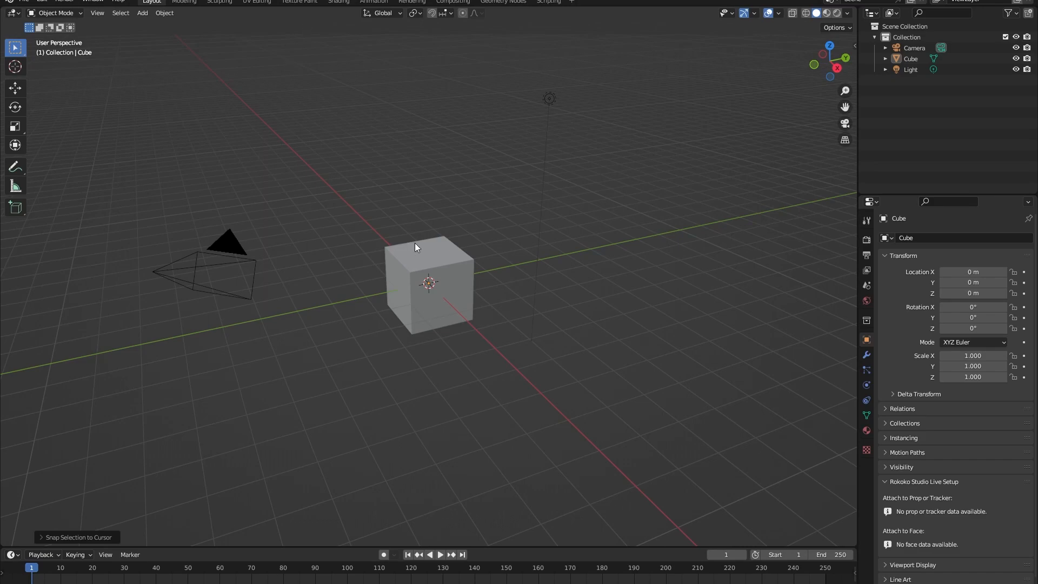
mouse_move(443, 263)
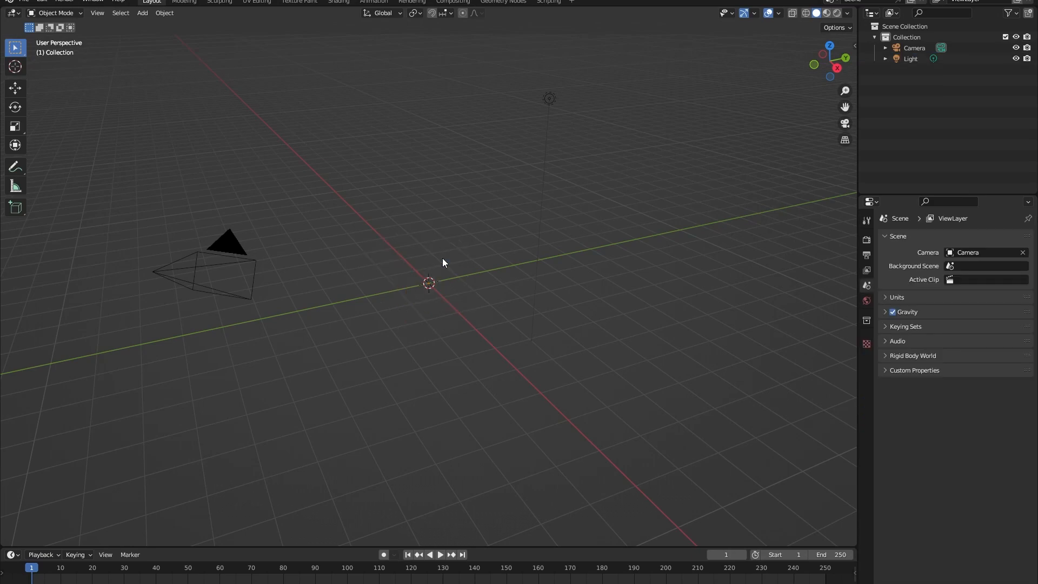
Step: Add a Plane mesh as the ground in place of the deleted cube, scaled to about 11.4
click(142, 13)
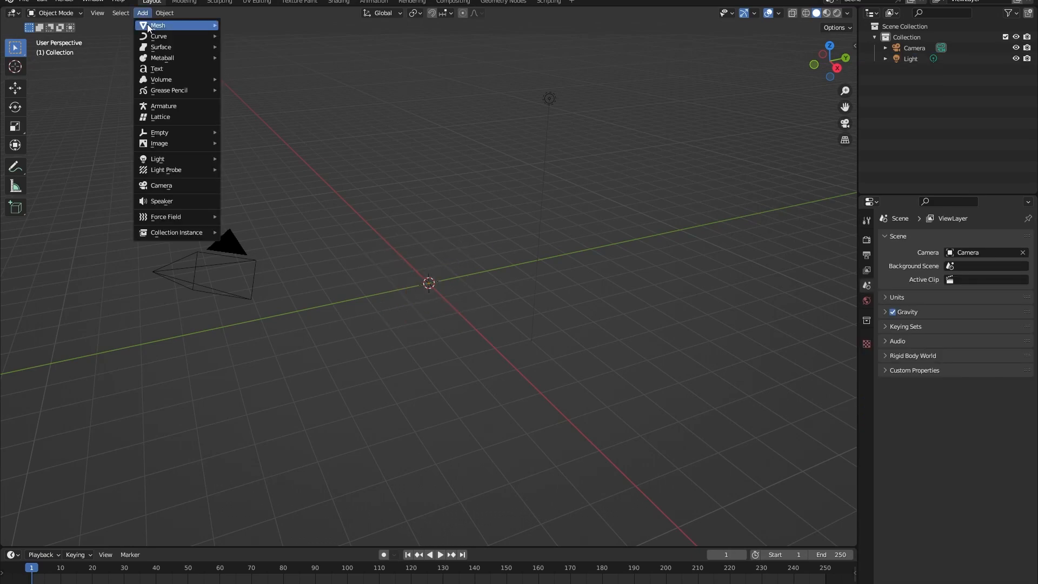
click(158, 25)
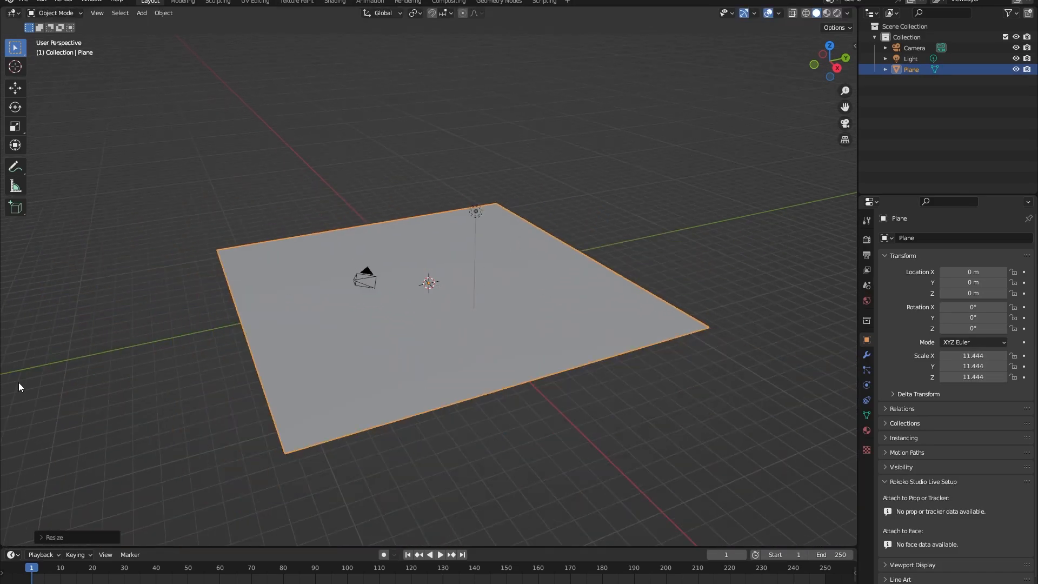
click(15, 88)
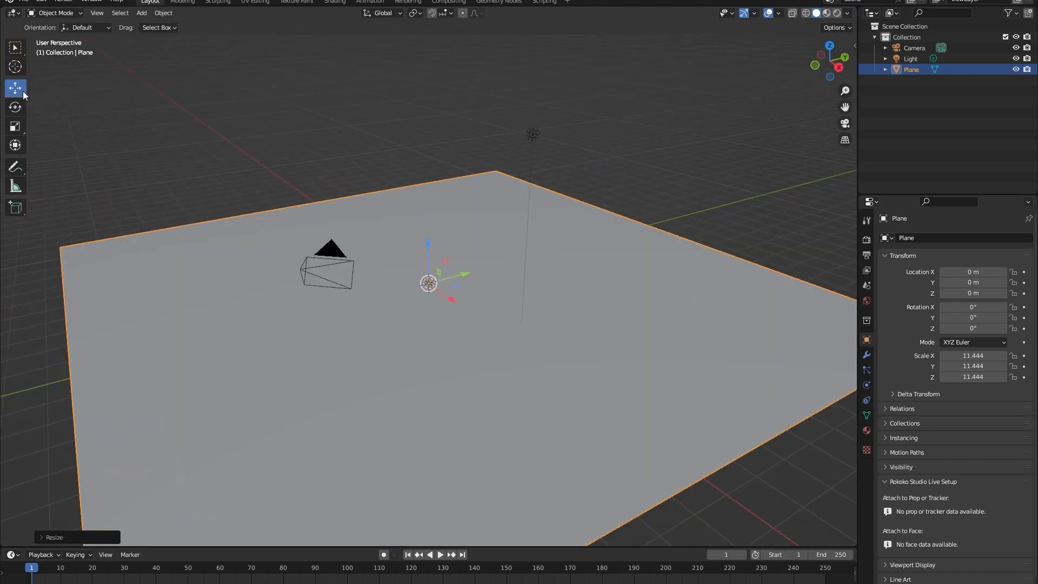
drag(428, 284, 476, 270)
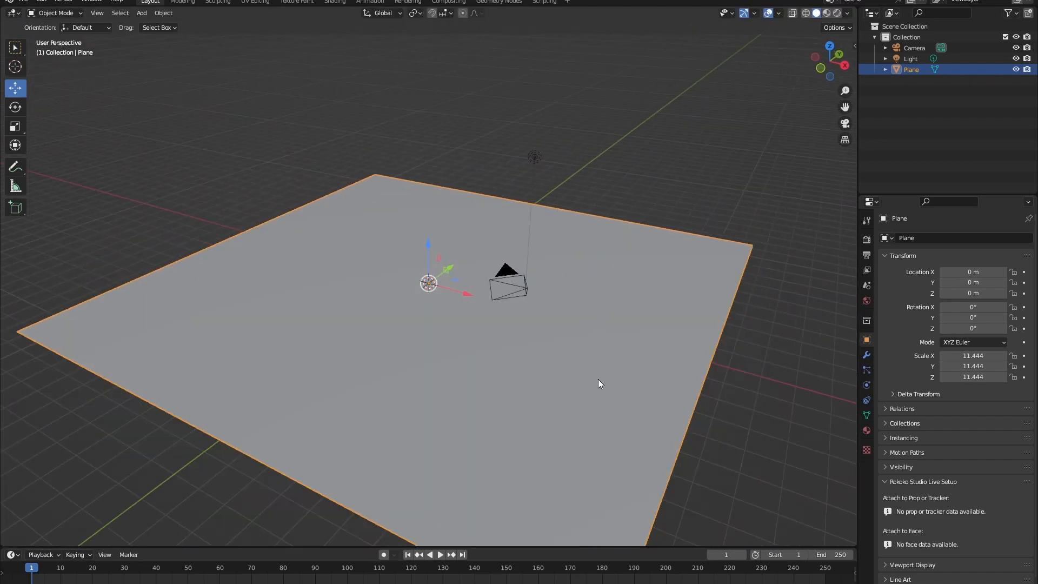
mouse_move(612, 383)
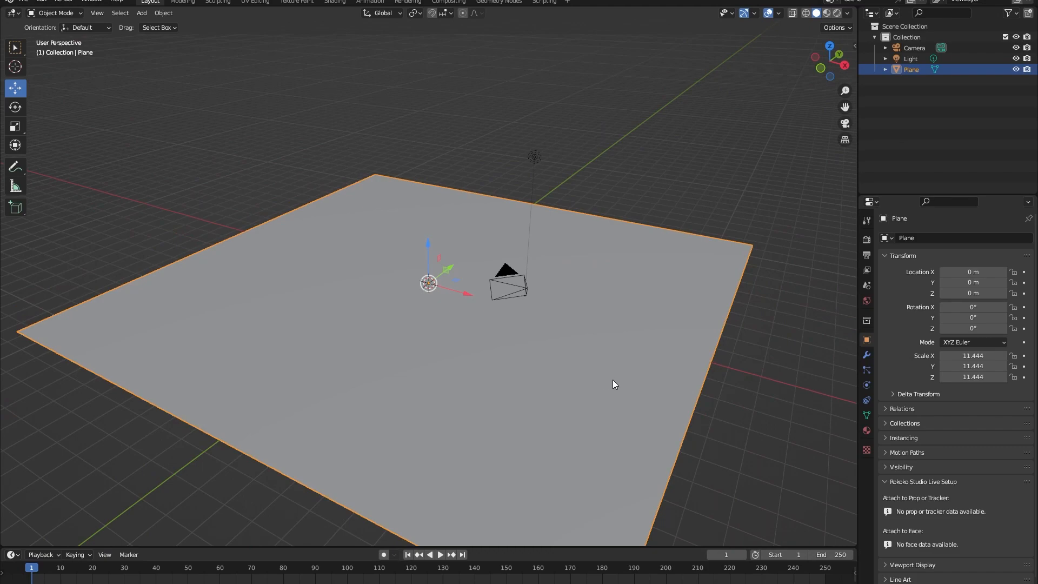
mouse_move(836, 426)
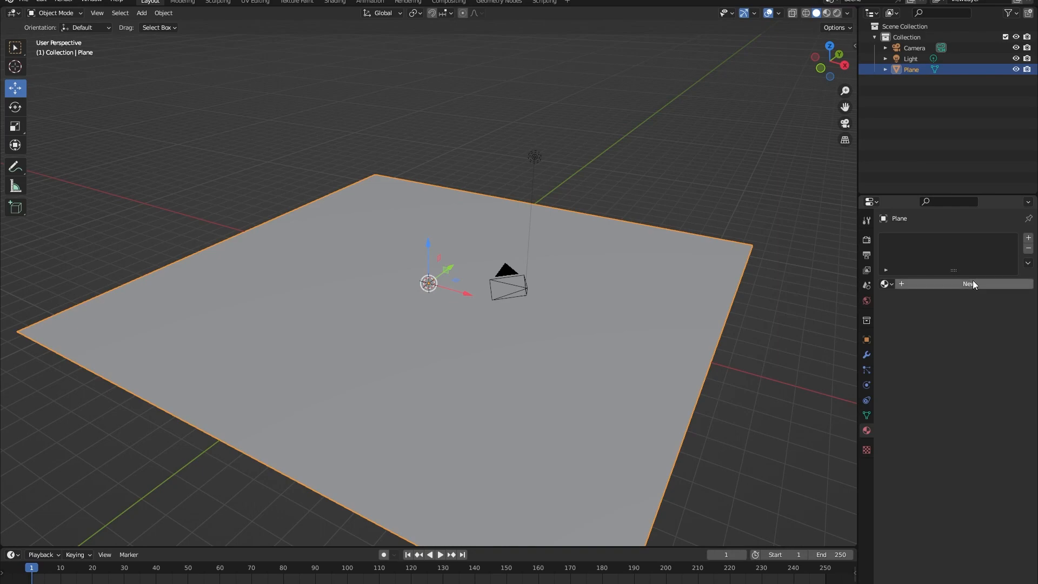
Step: Create a new material on the plane and name it ground_material
click(967, 284)
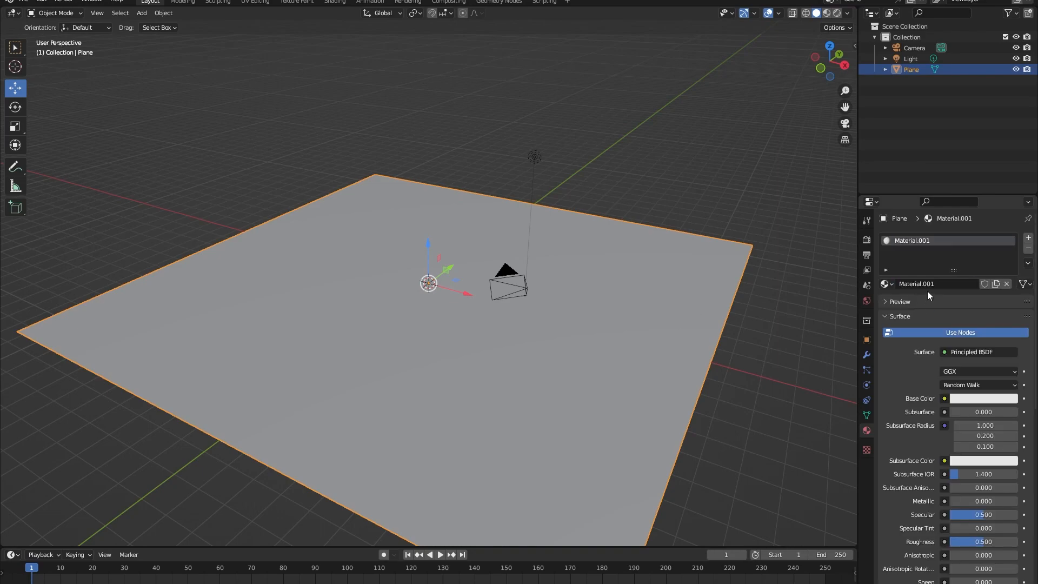
text(ground.)
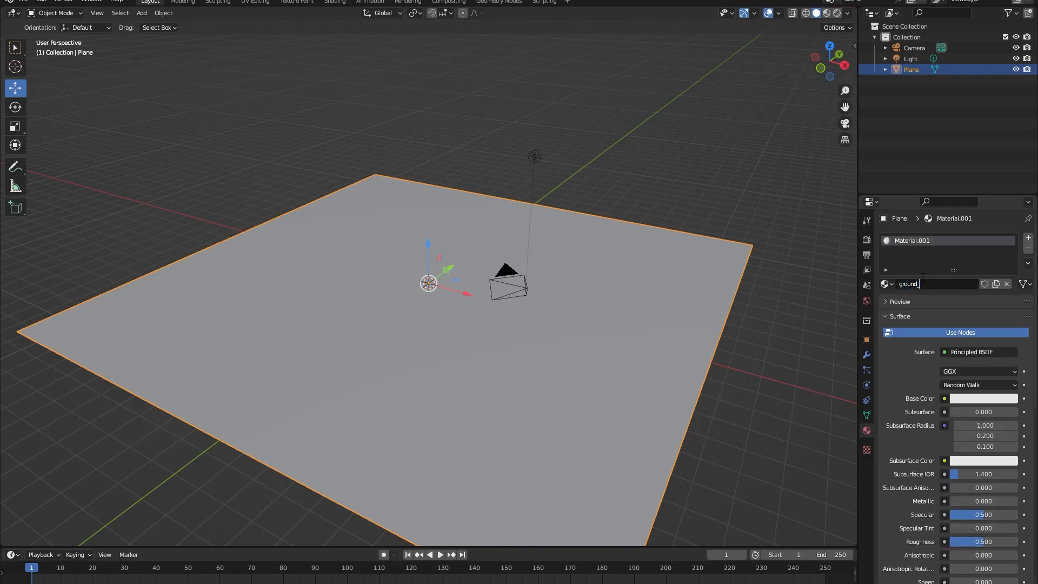
text(ground_material)
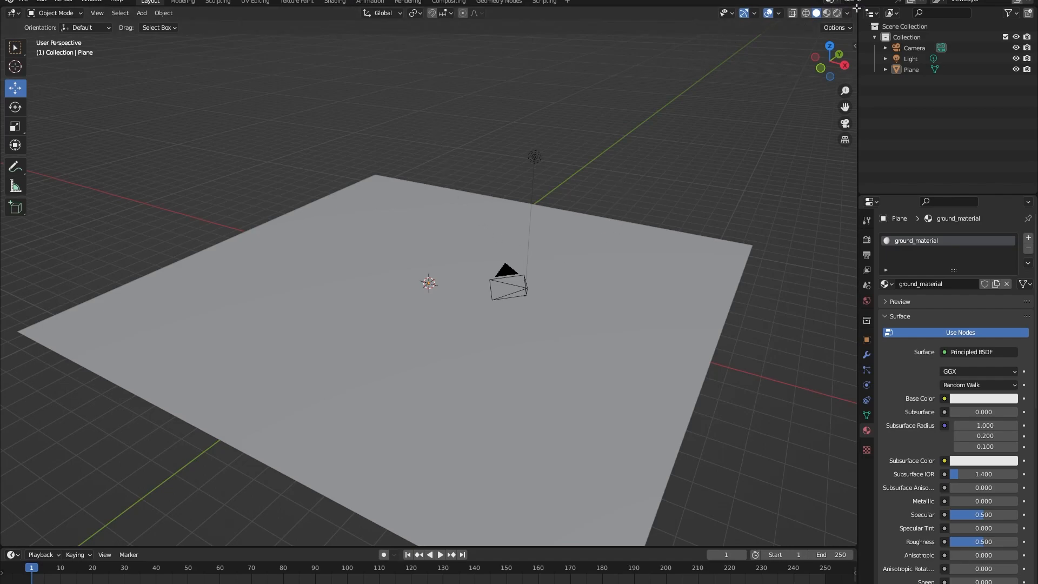
Step: Turn the right-hand area into a Shader Editor showing ground_material's nodes
click(480, 13)
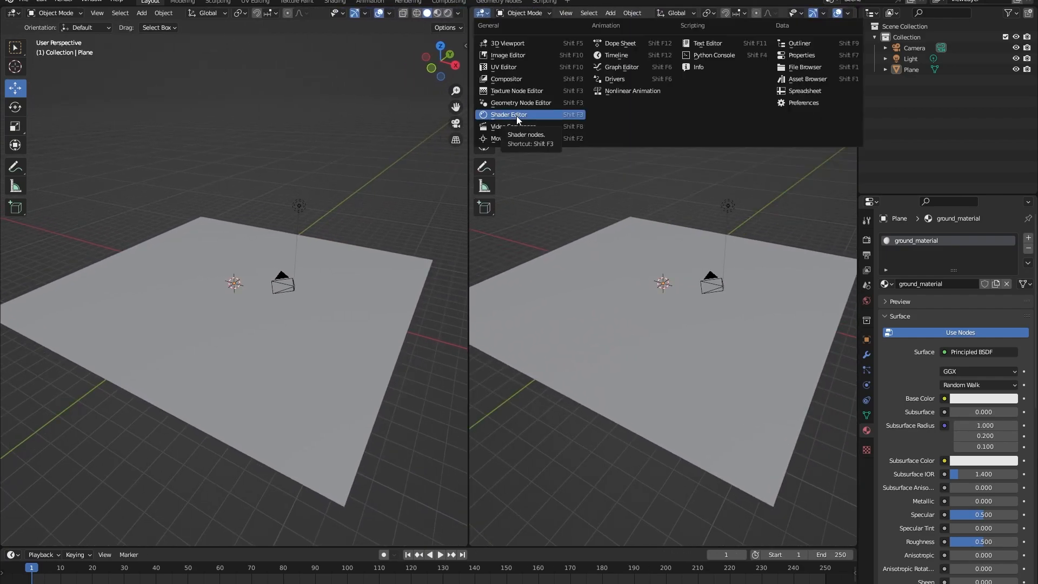
click(508, 113)
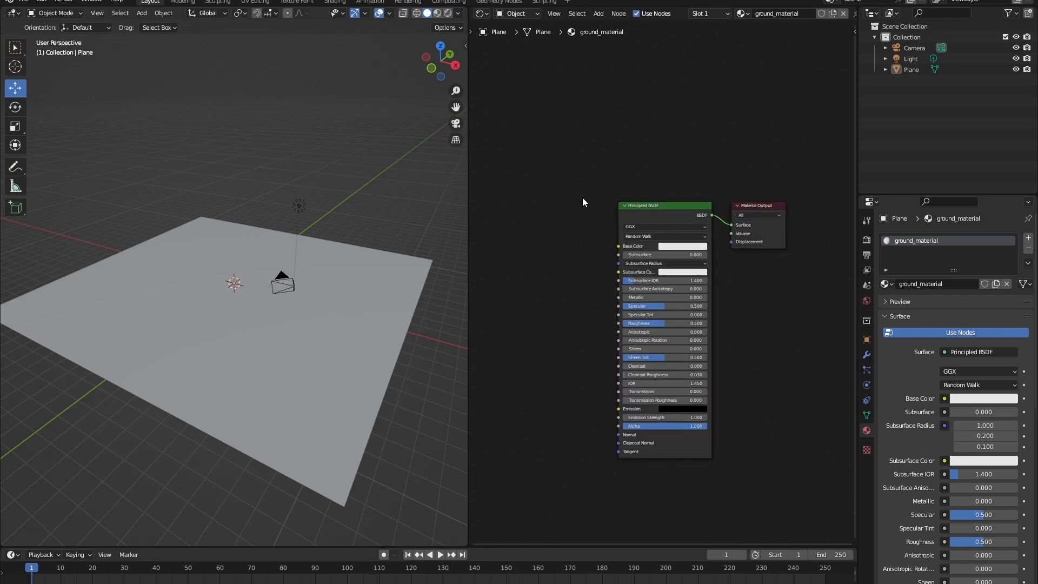
drag(757, 205, 769, 195)
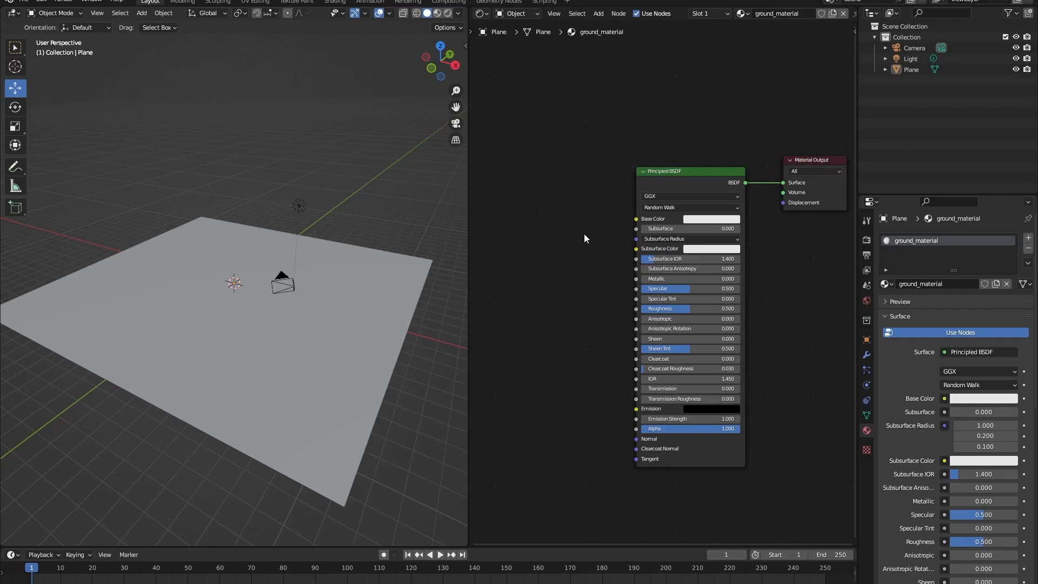
mouse_move(588, 236)
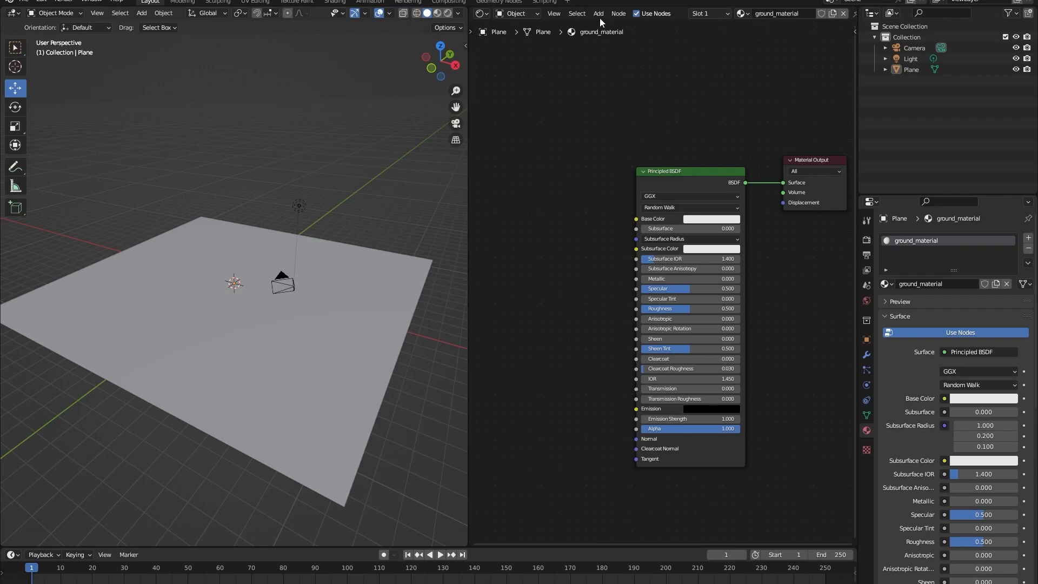
click(597, 13)
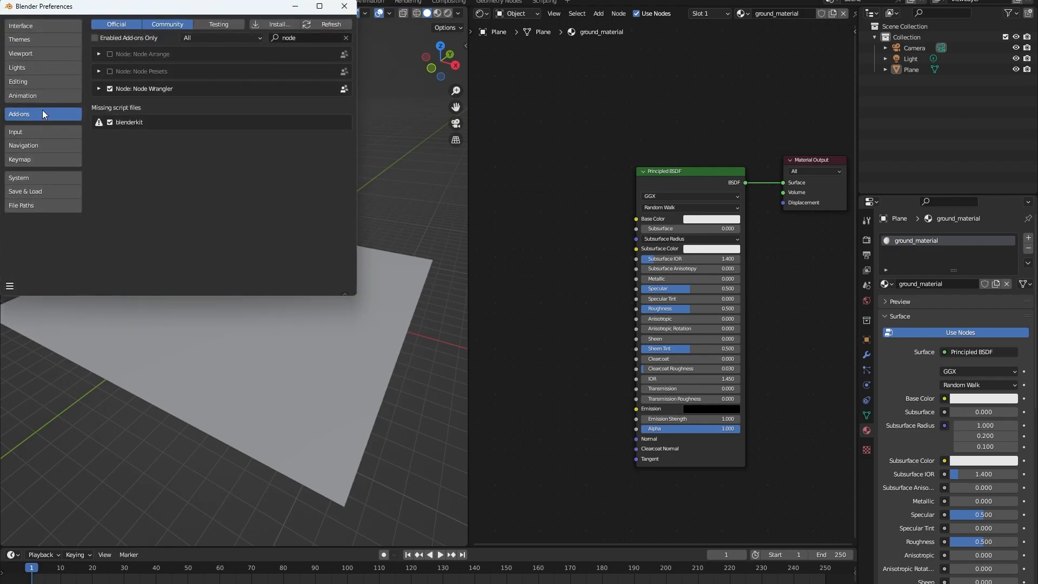
mouse_move(208, 81)
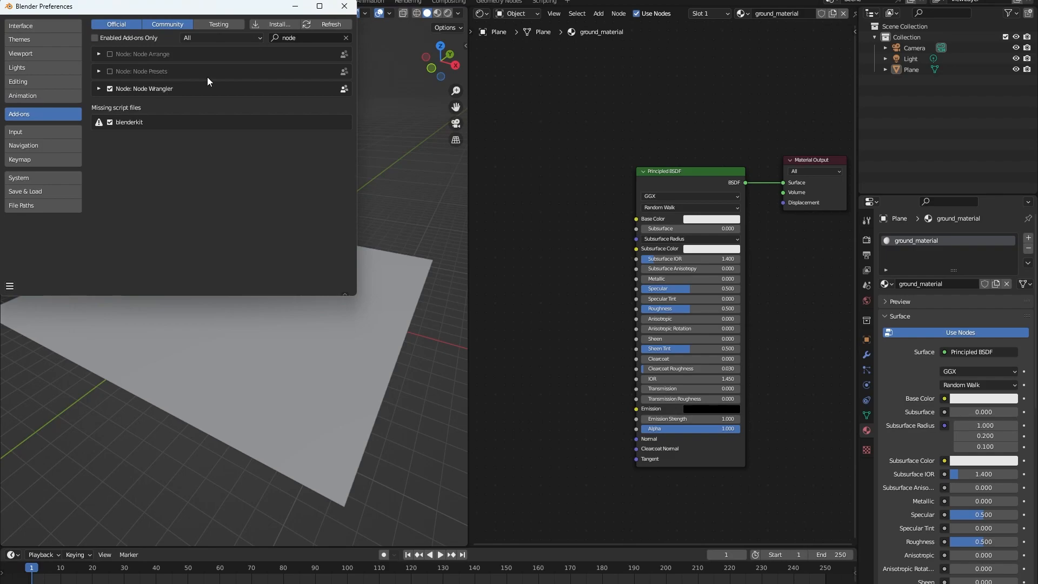
Step: Search the add-on preferences for 'node' to enable Node Wrangler
click(345, 37)
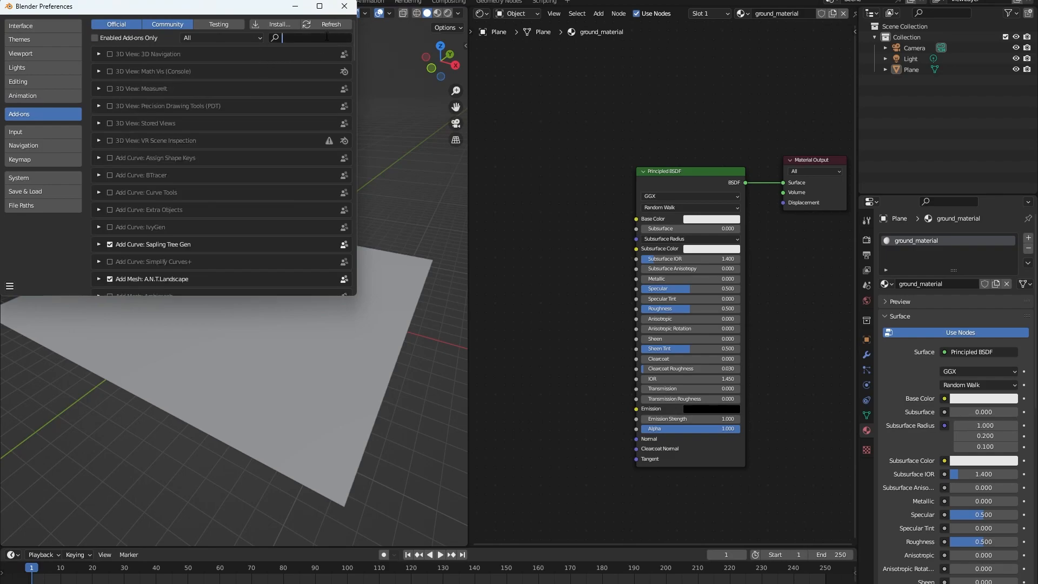
text(node)
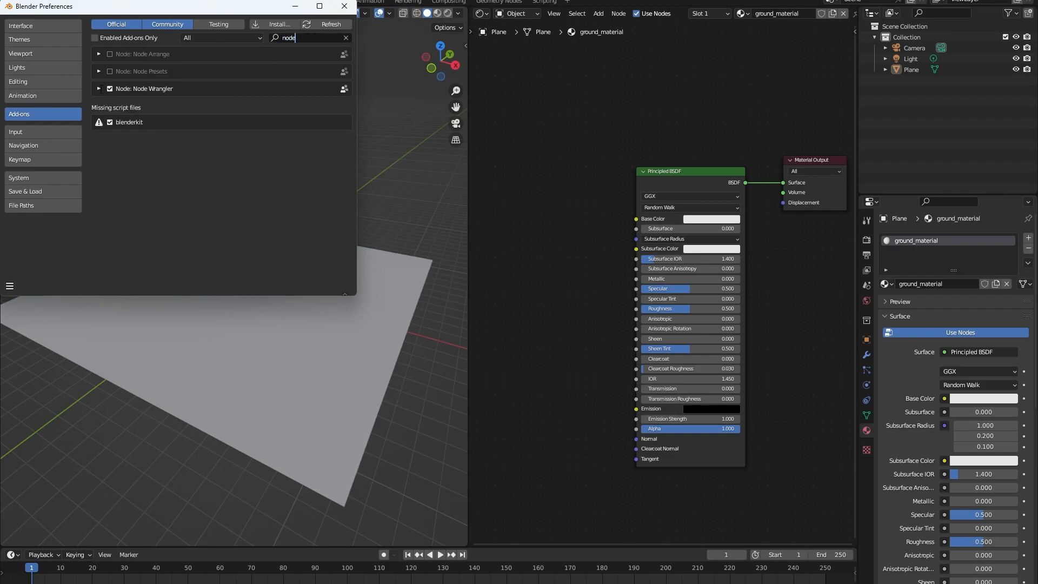
click(345, 37)
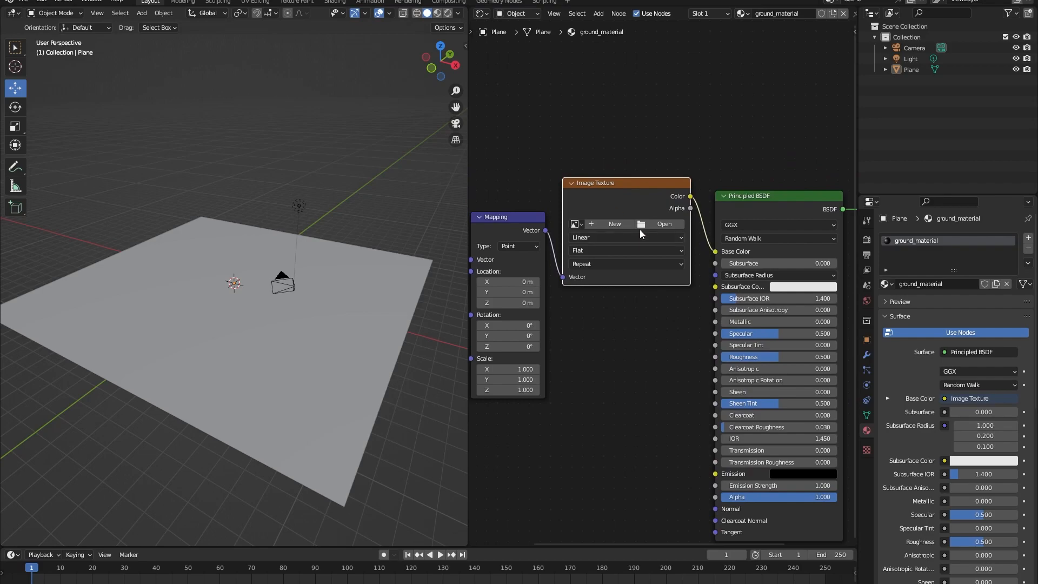
Step: Load forest_leaves_04_diff_4k.jpg into the Image Texture node driving Base Color
click(664, 224)
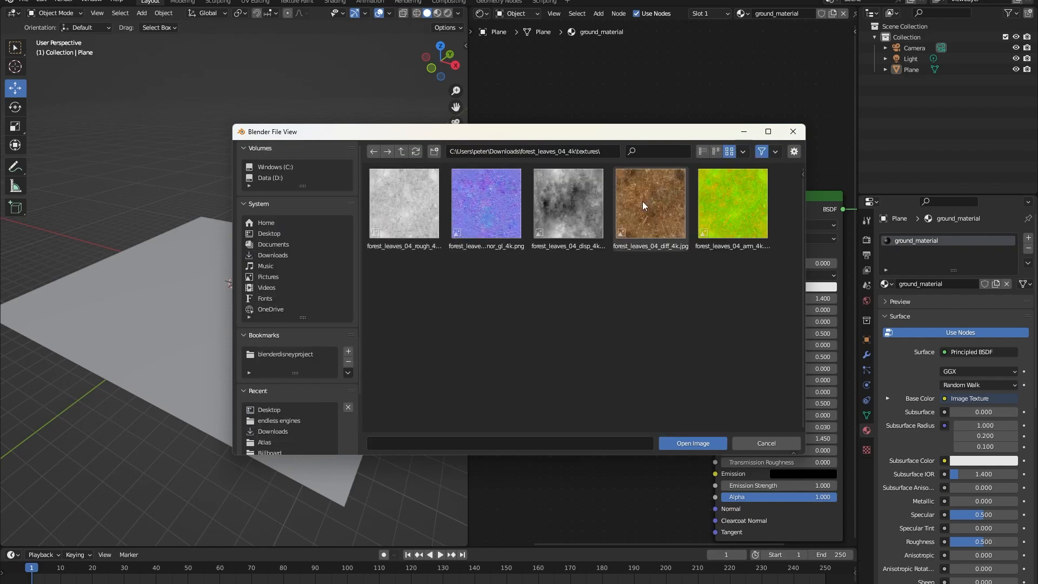
click(650, 204)
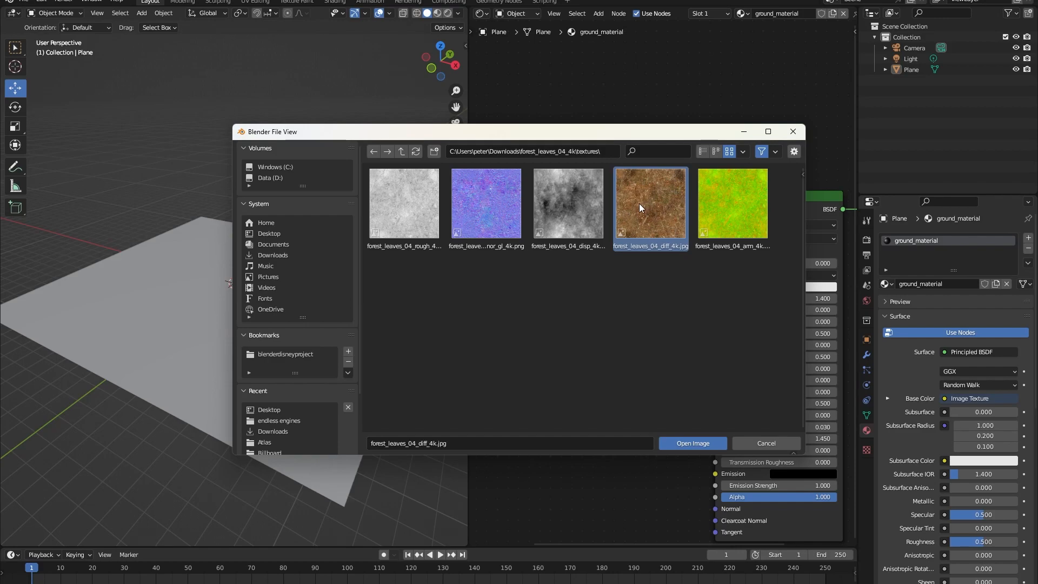
click(692, 443)
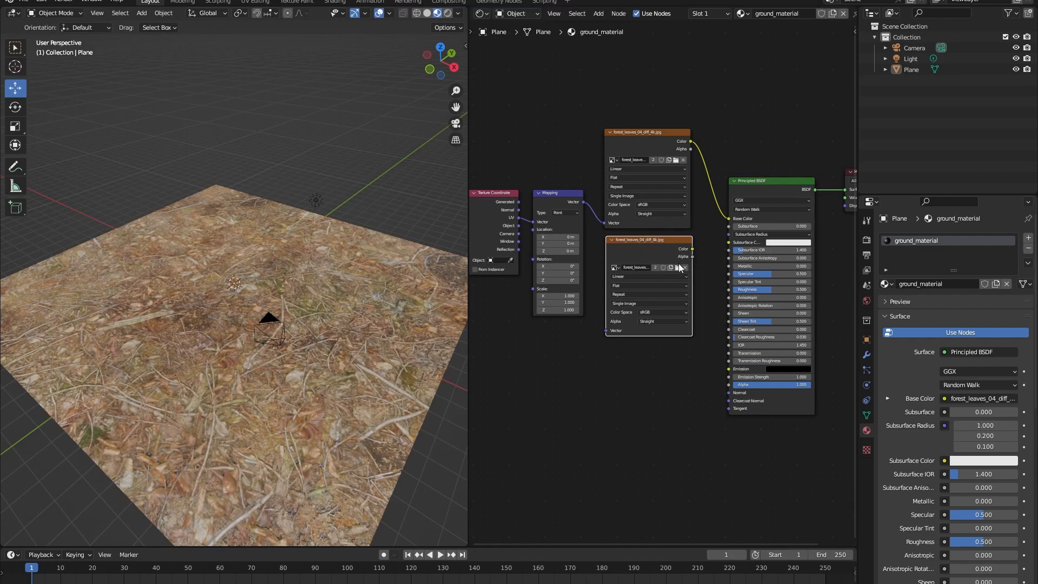
Step: Load the rough, nor_gl and disp leaf maps as image nodes and wire rough Color into Roughness
click(675, 268)
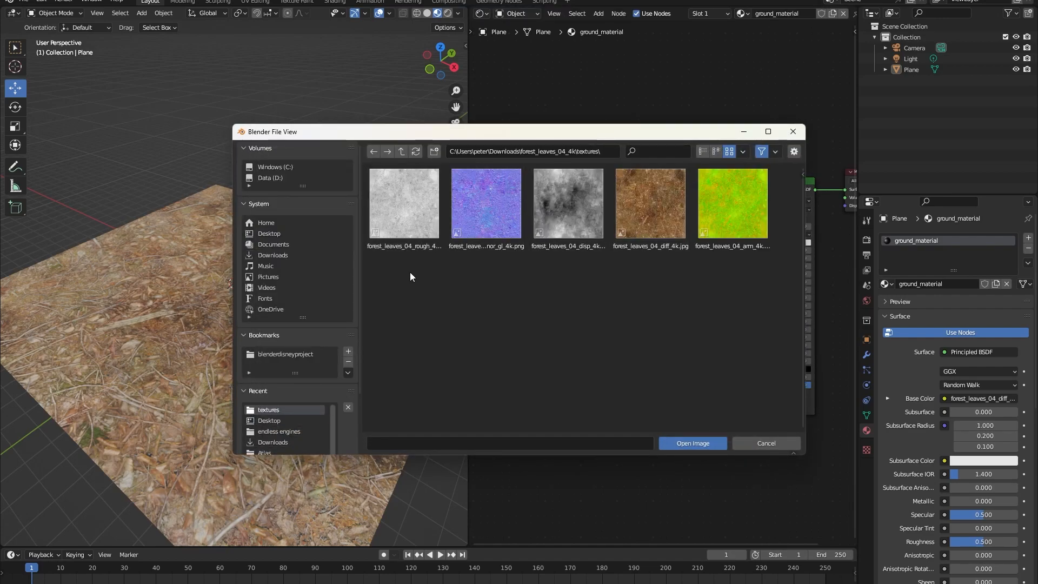
click(692, 443)
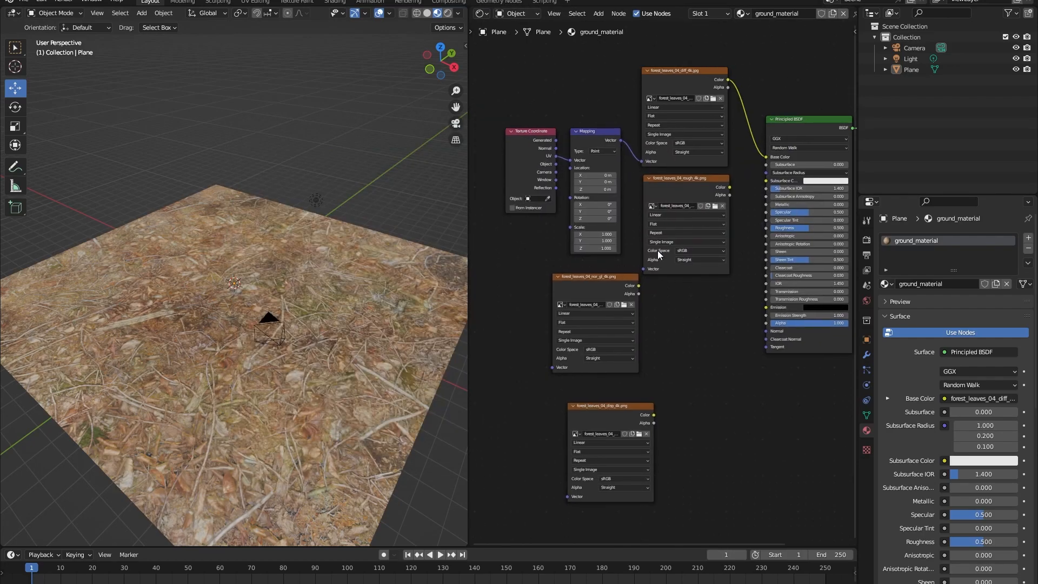
drag(632, 139, 648, 258)
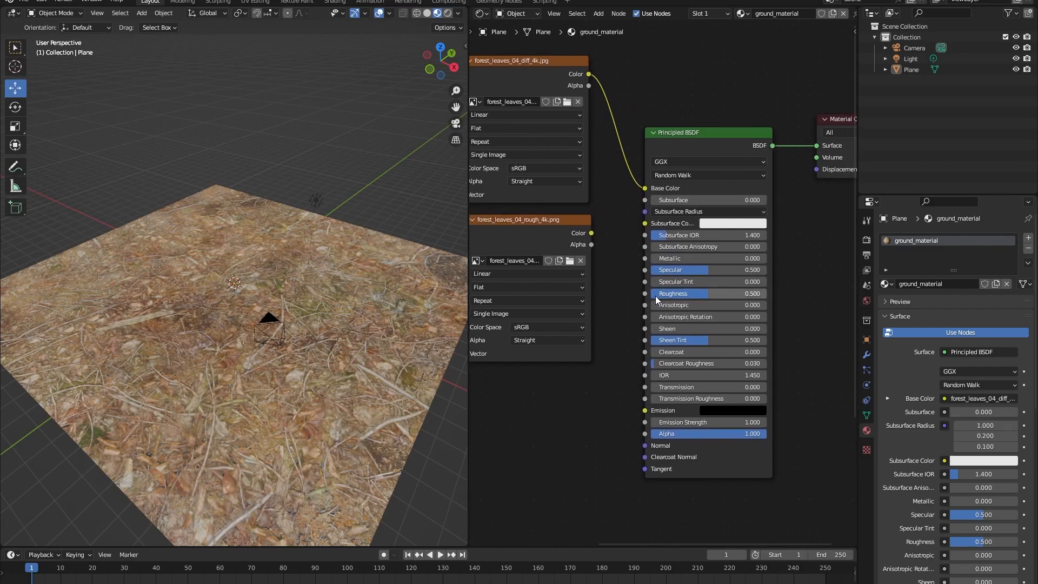
drag(683, 293, 676, 293)
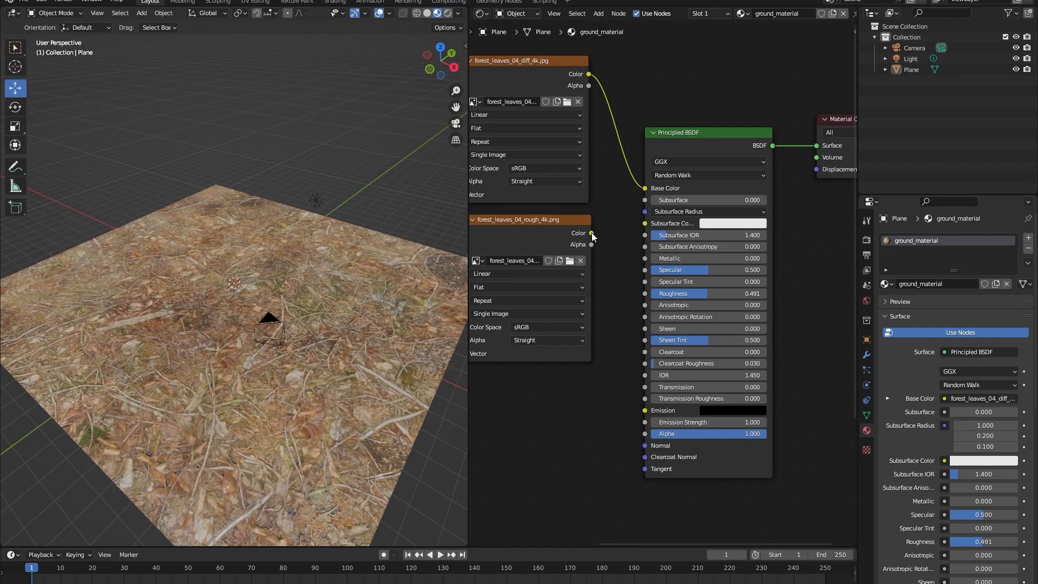
drag(592, 233, 635, 291)
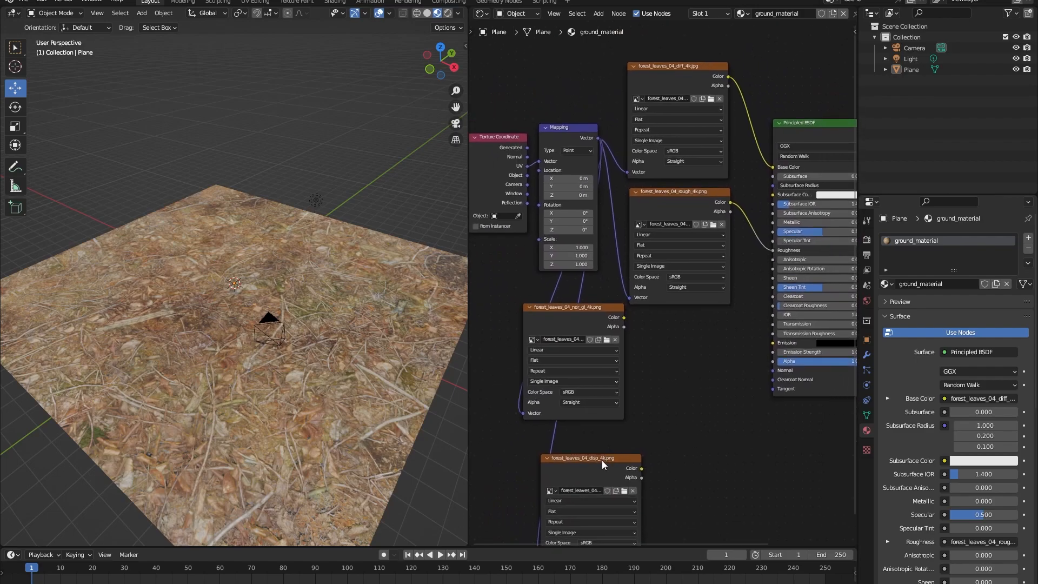
drag(583, 457, 574, 436)
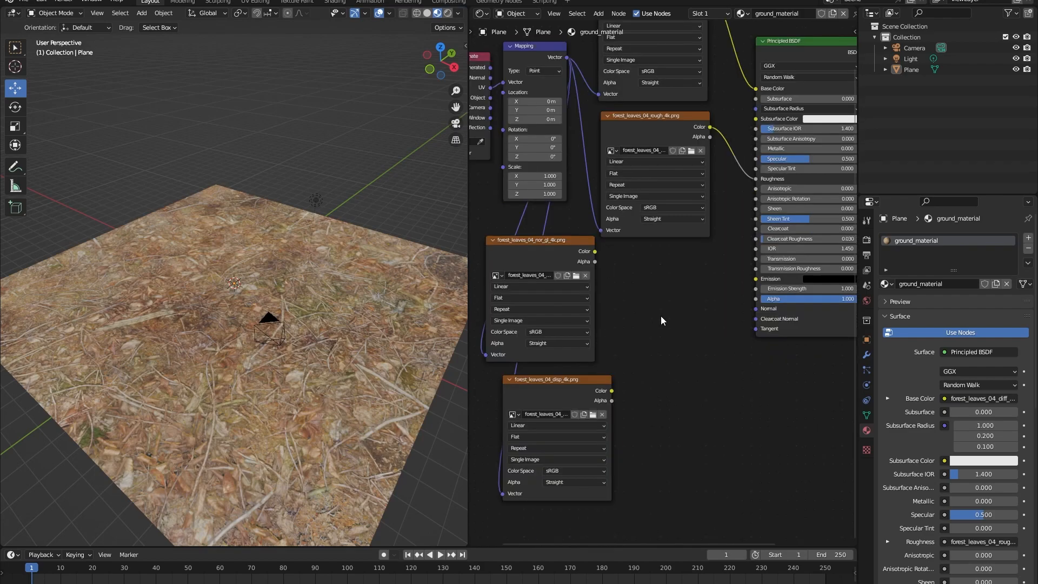
mouse_move(589, 45)
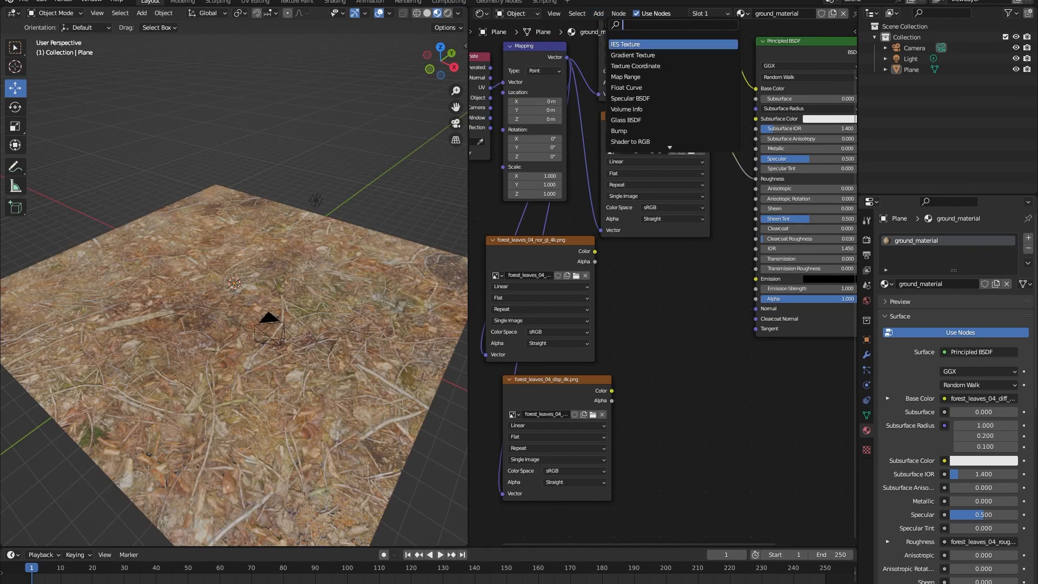
Step: Add a Normal Map node for the normal texture and feed the disp map into a Bump node's Height
text(normal map)
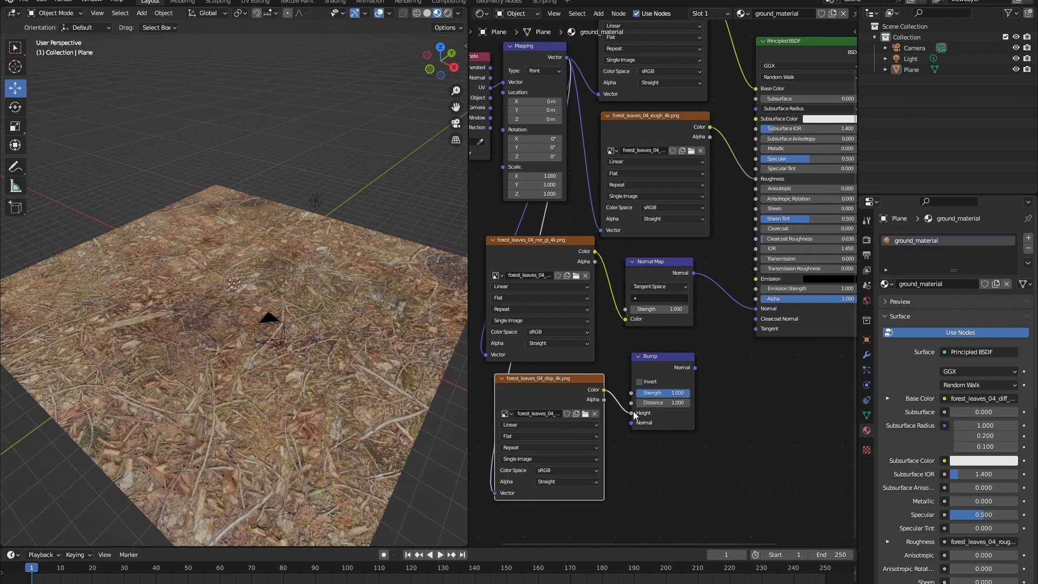
drag(655, 356, 681, 339)
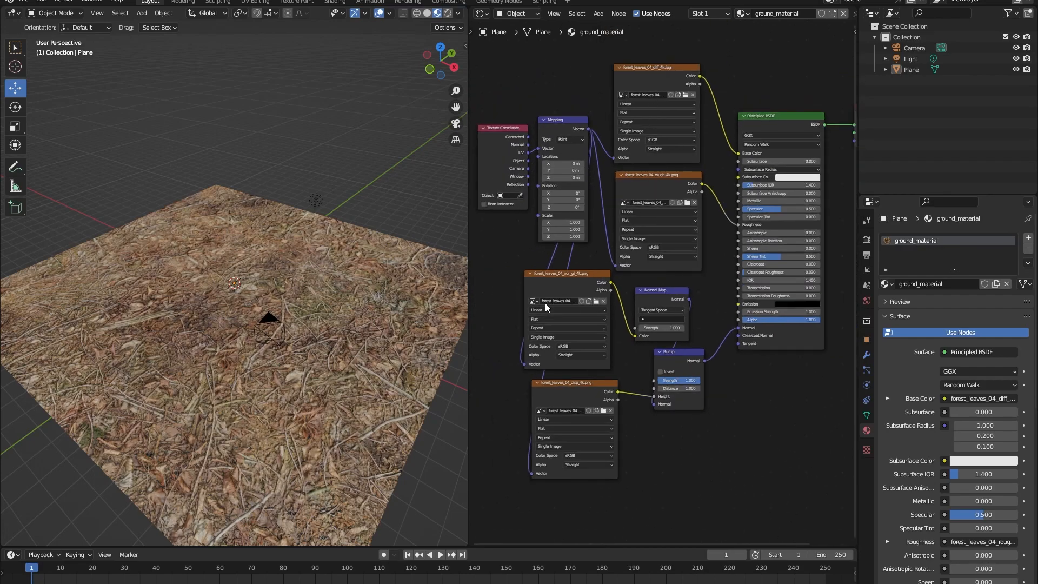
Step: Set the Color Space of the rough and nor_gl image nodes to Non-Color
drag(656, 67, 654, 78)
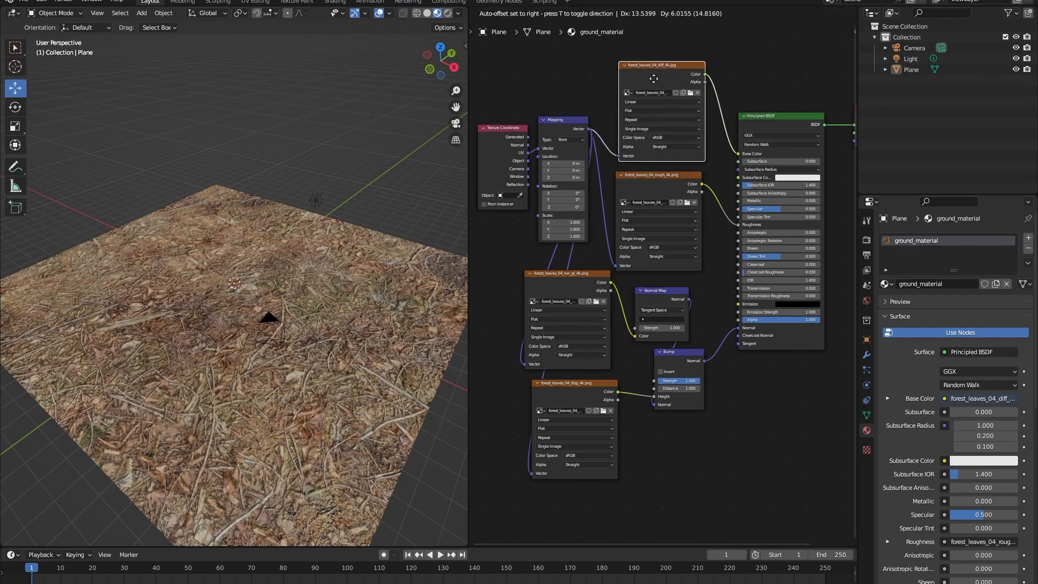
click(668, 233)
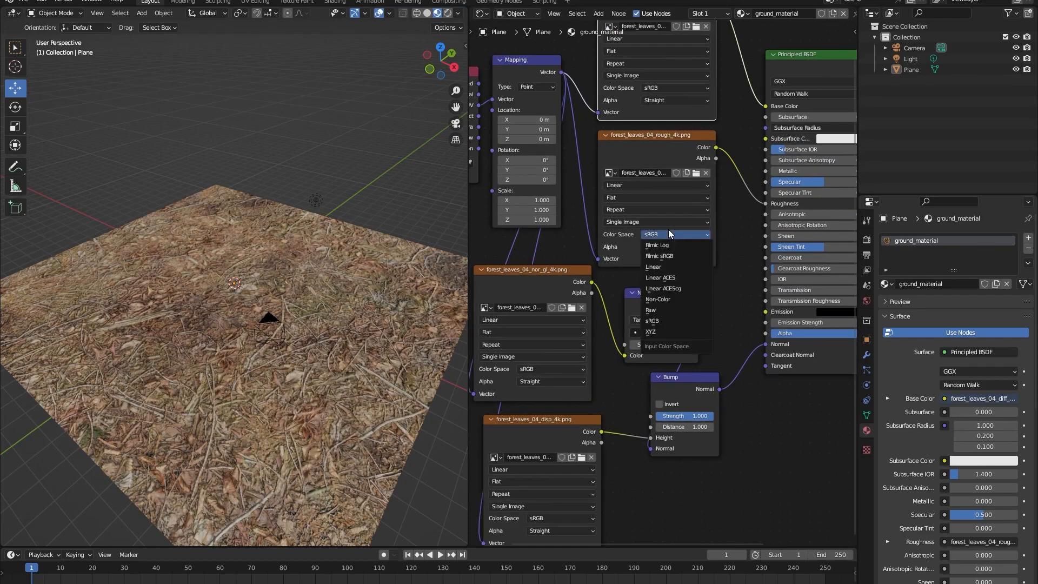
click(657, 299)
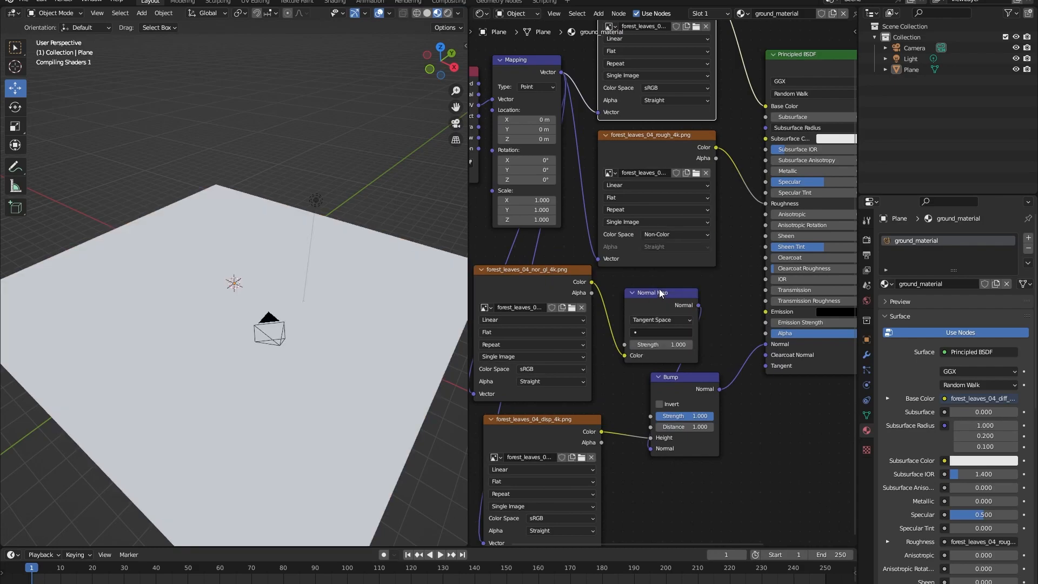
click(561, 369)
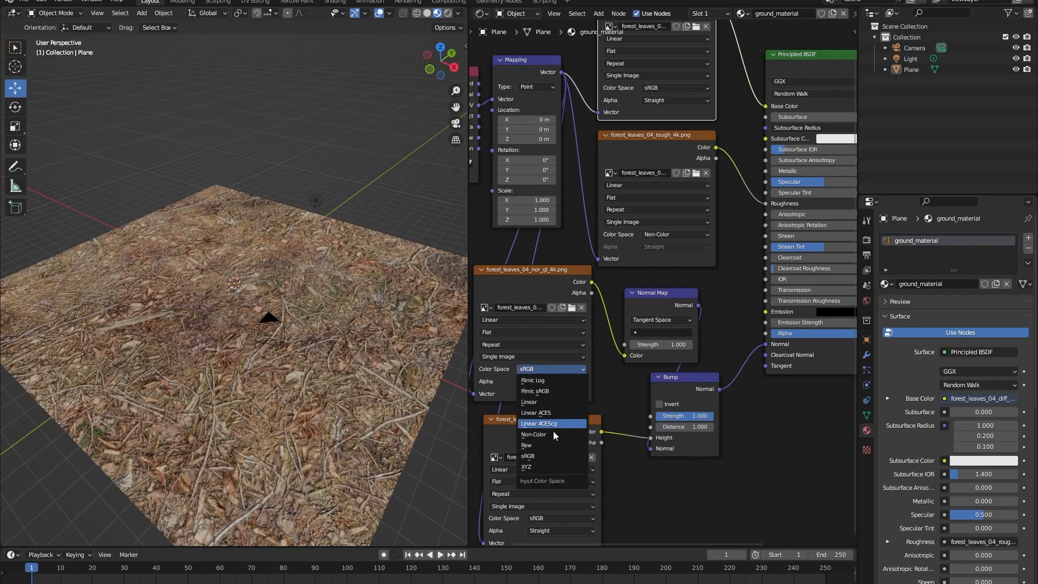
click(533, 434)
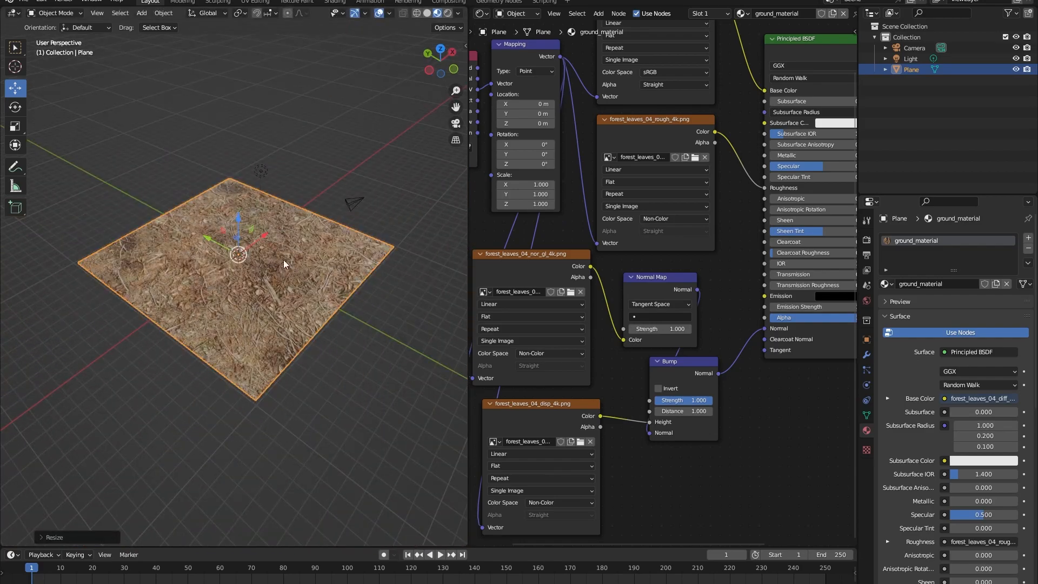
Step: Scale up the ground plane and set the Mapping node Scale X and Y to 2.000
drag(284, 264, 291, 273)
text(0.100)
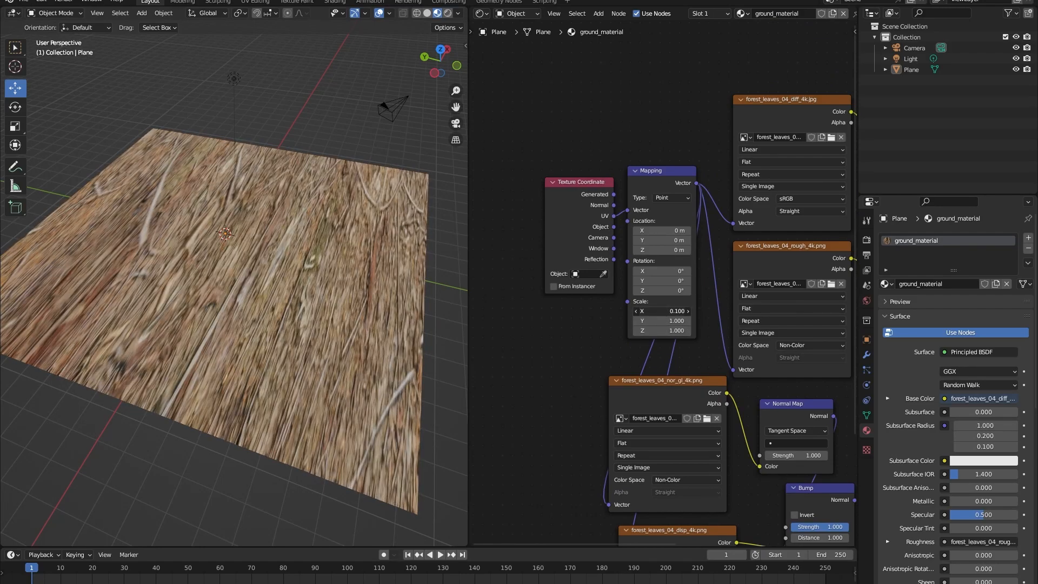
text(2.000)
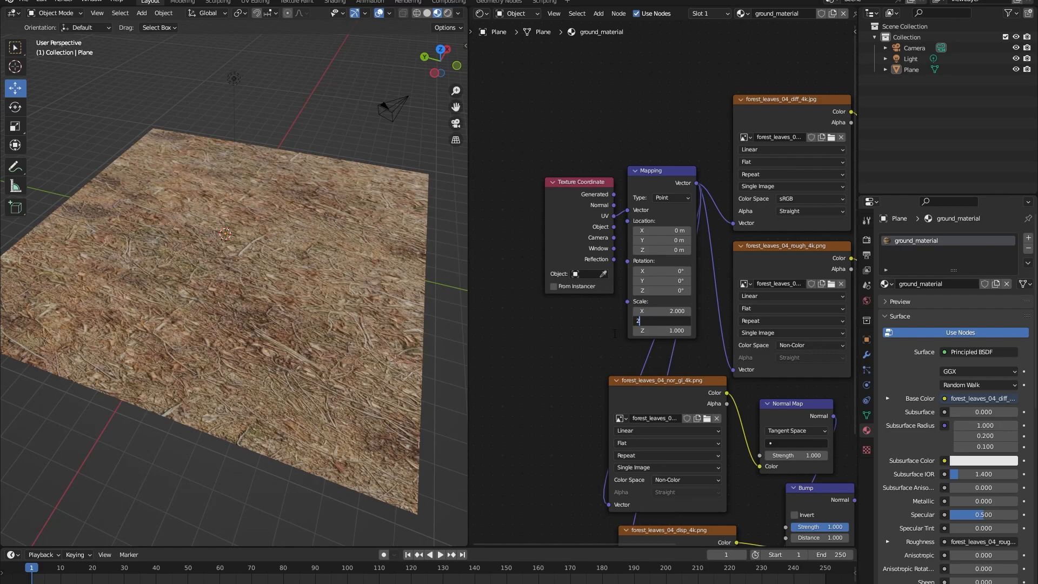
text(2.000)
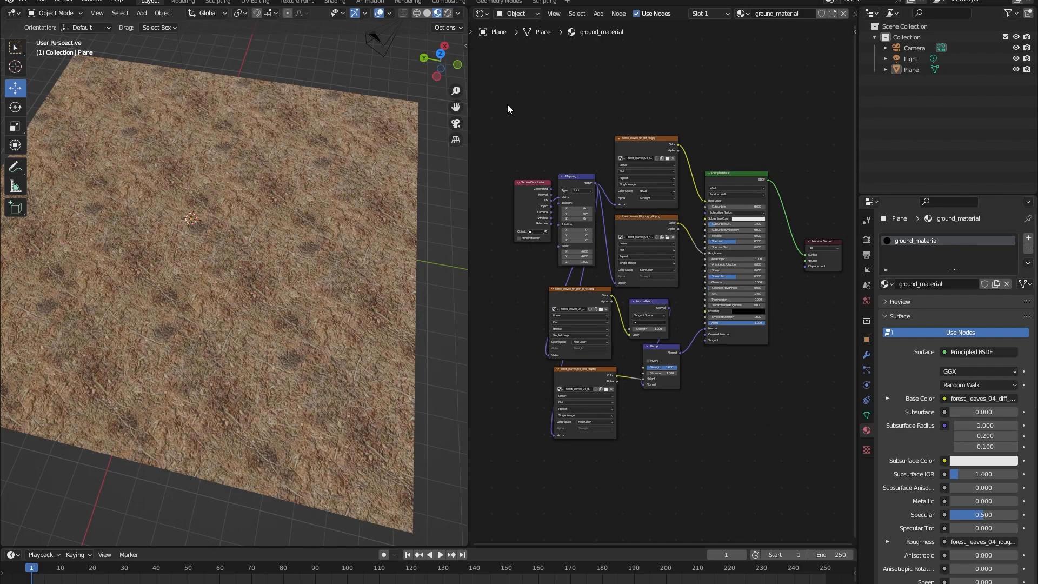
mouse_move(596, 464)
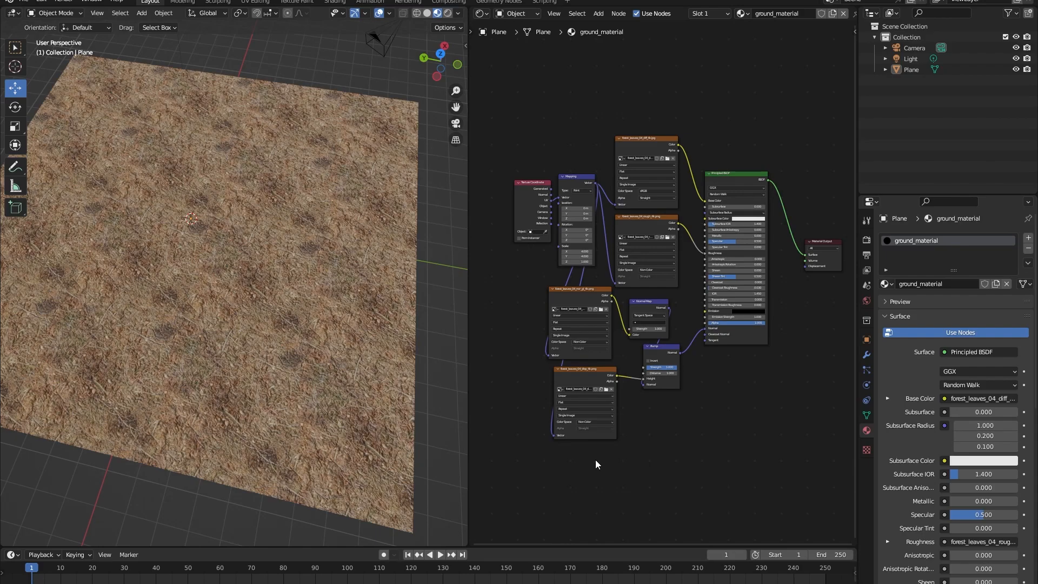
mouse_move(595, 455)
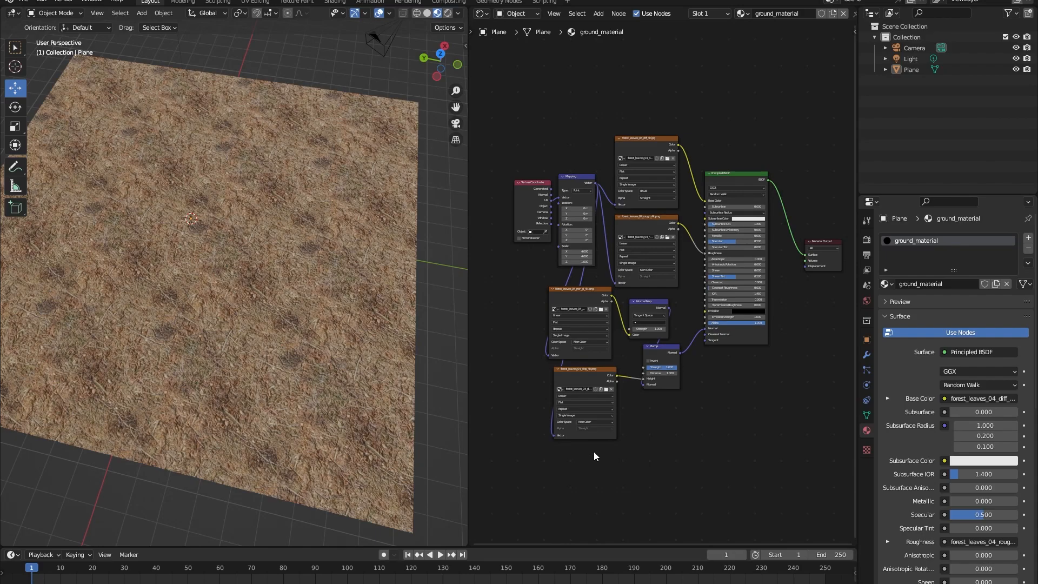
mouse_move(592, 454)
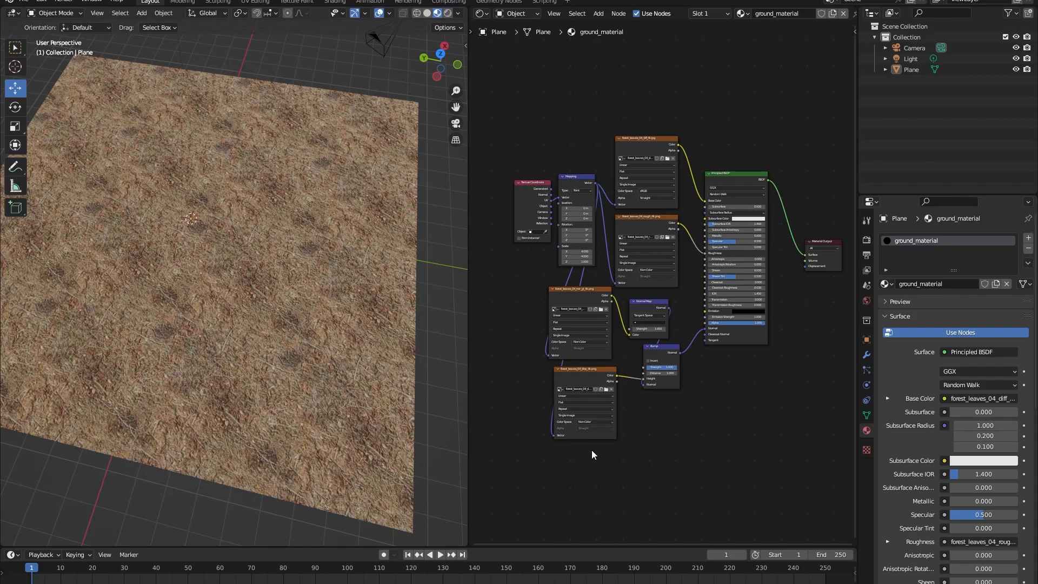
mouse_move(597, 453)
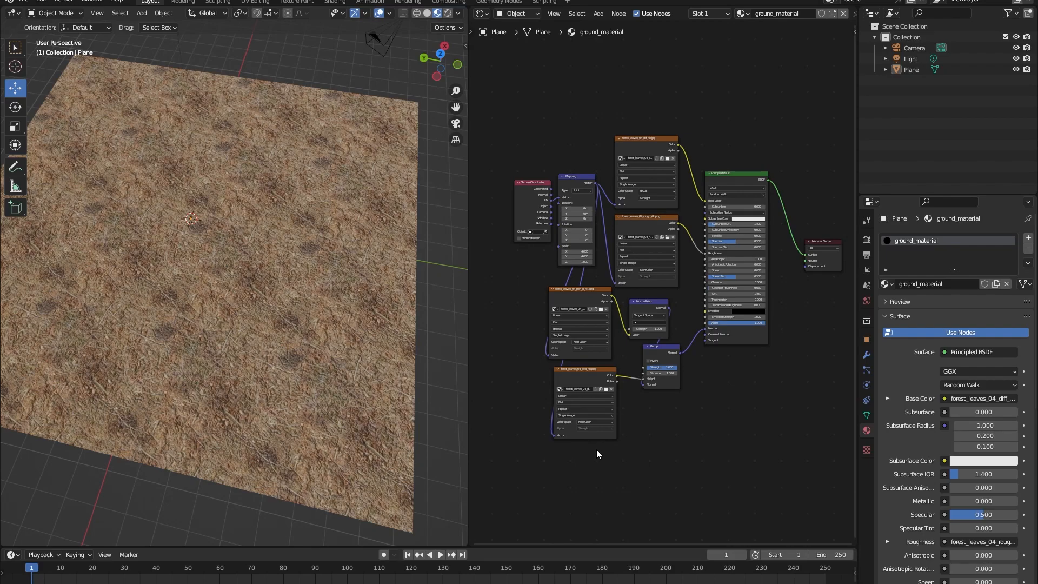
mouse_move(602, 456)
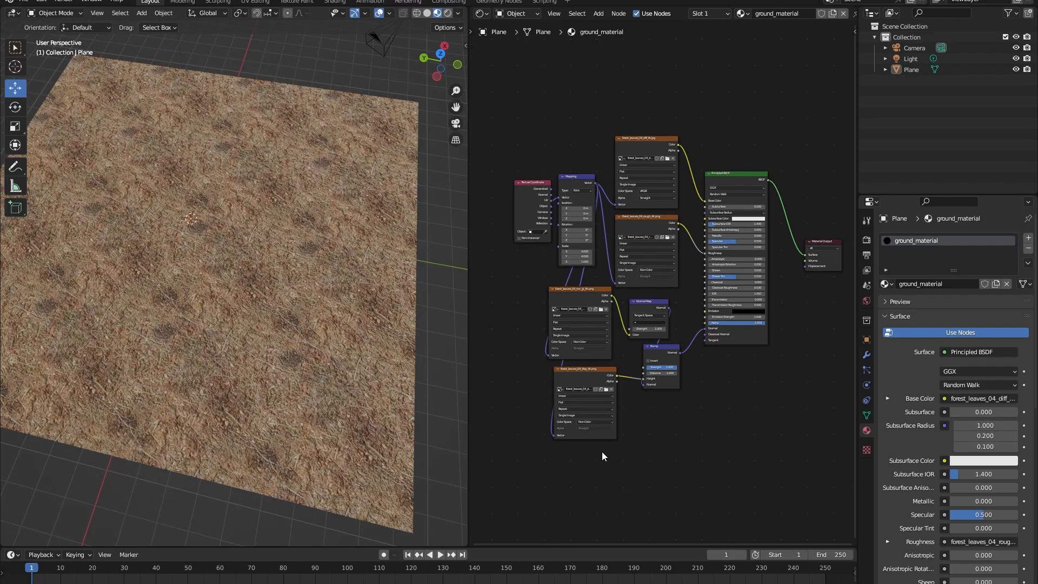
mouse_move(585, 170)
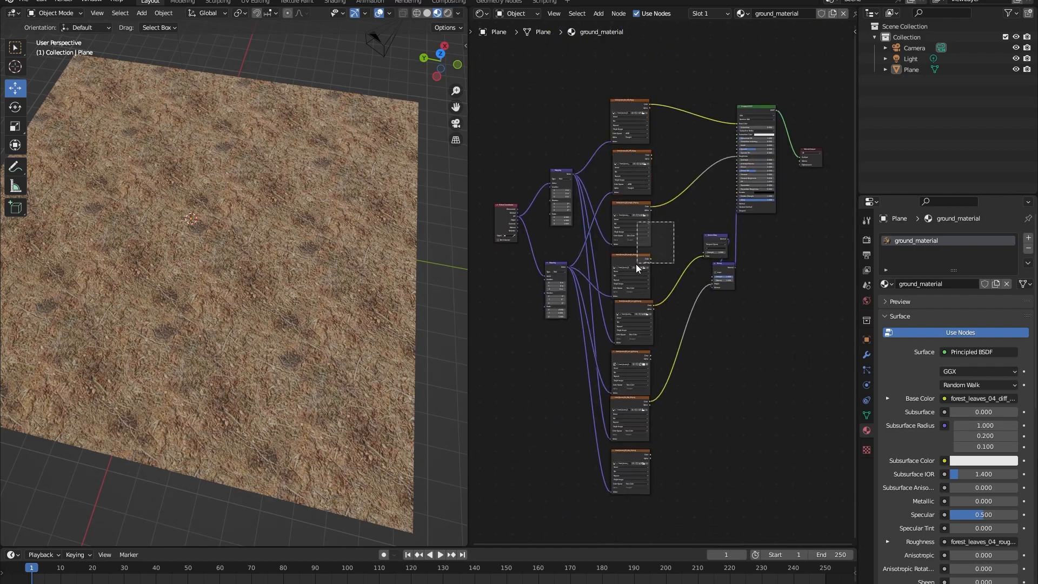
Step: Connect the second Mapping node to the duplicated leaf Image Texture nodes
click(628, 471)
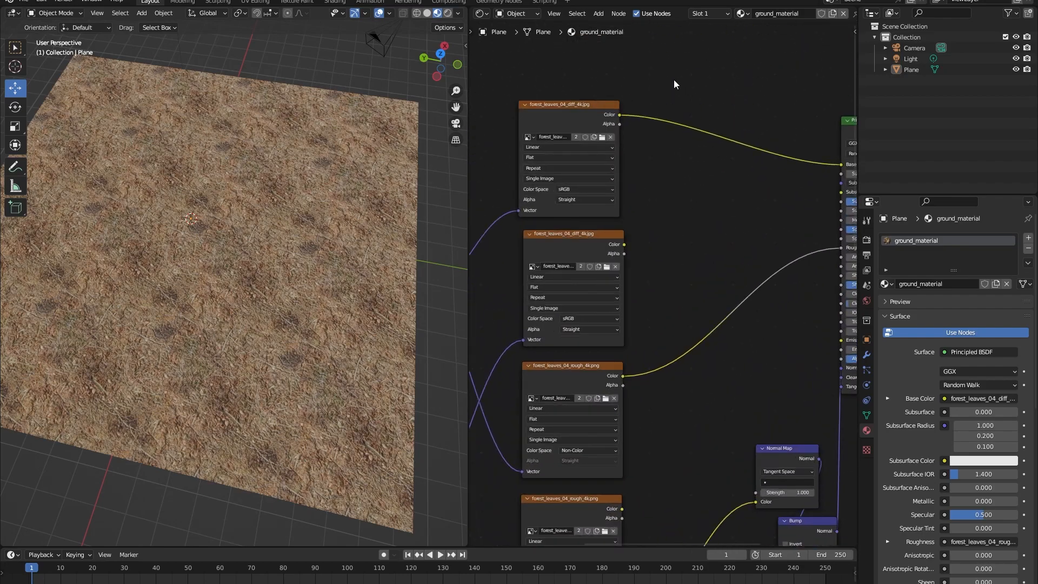
Step: Add a Mix Color node and place it between the leaf texture pairs
click(597, 13)
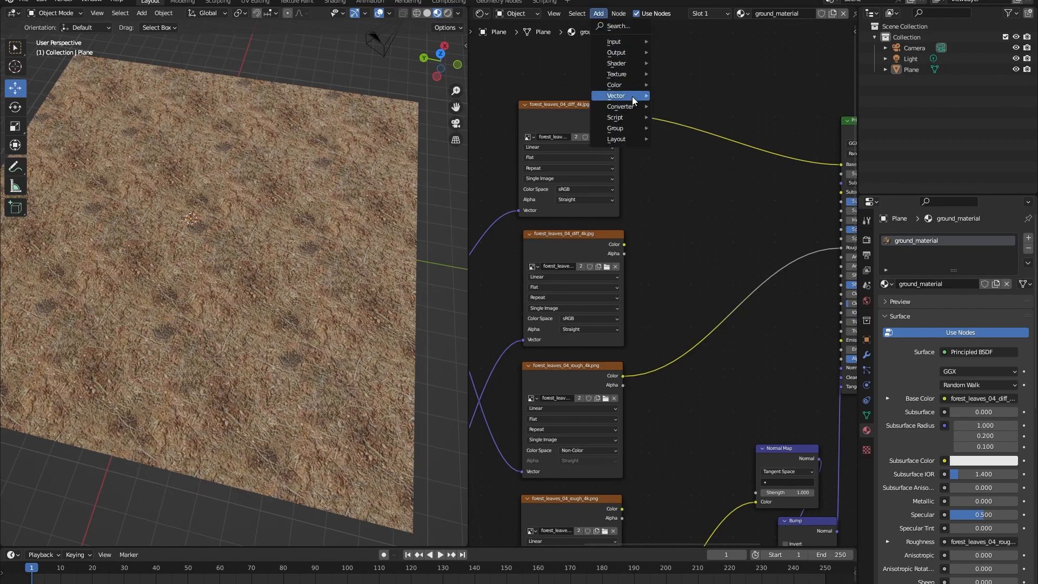
mouse_move(614, 84)
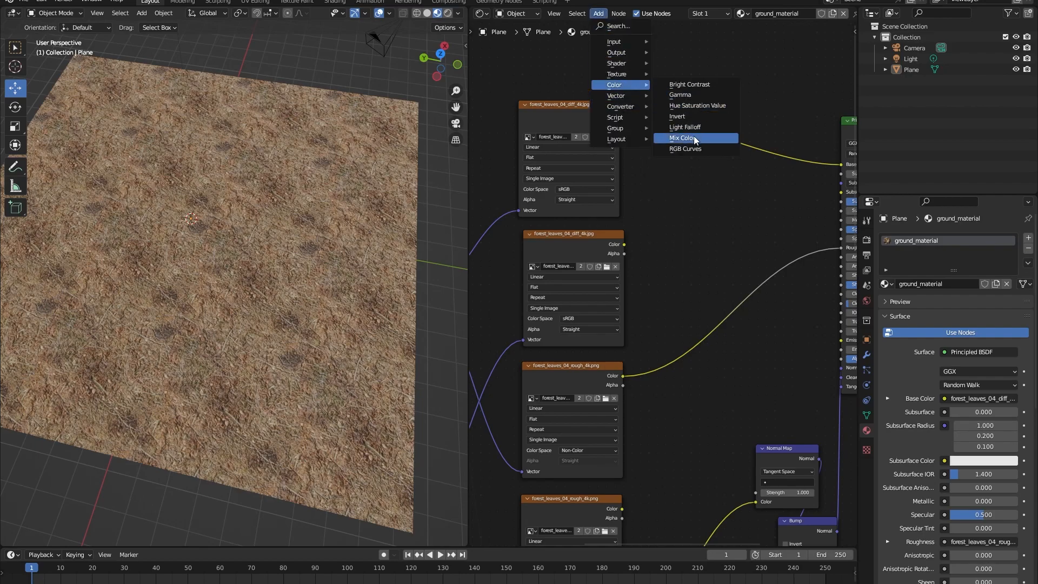
click(682, 138)
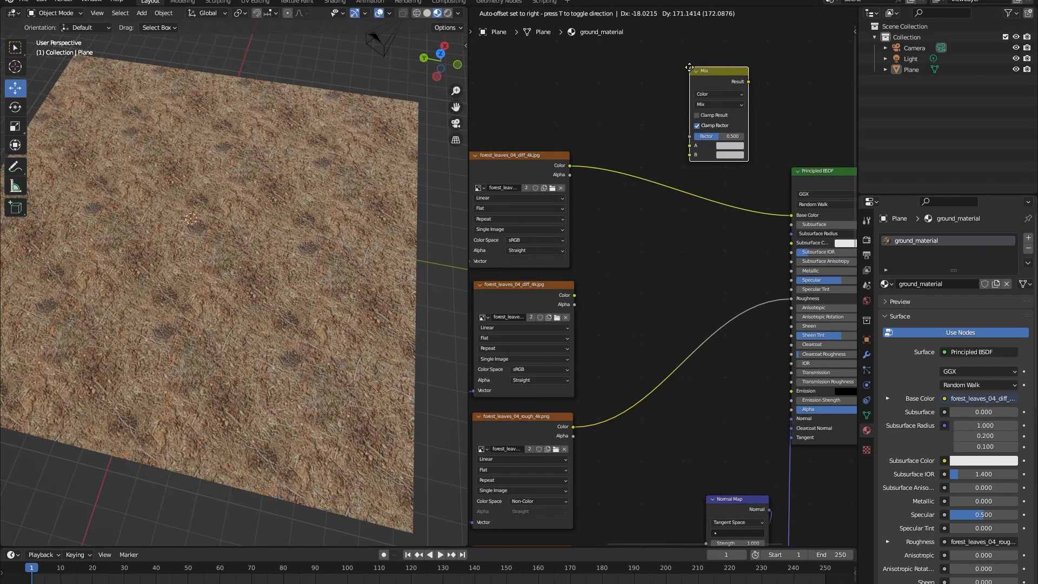
drag(718, 72, 620, 184)
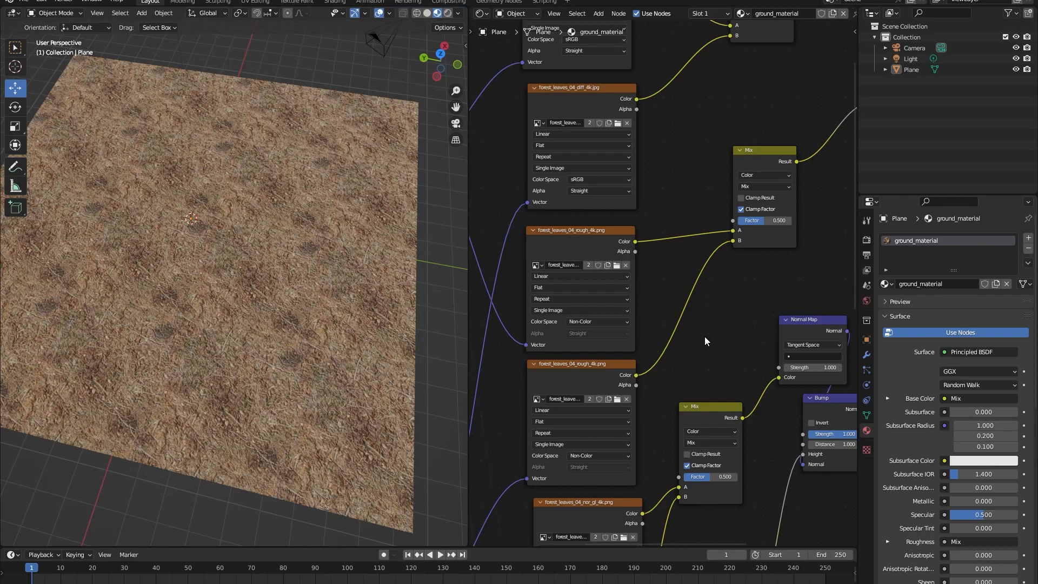
mouse_move(696, 343)
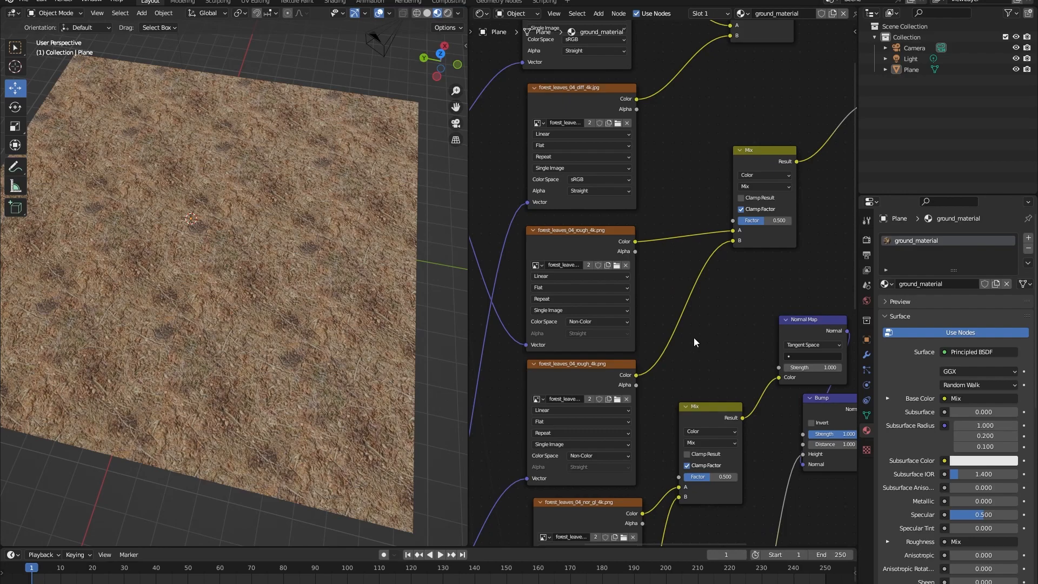
mouse_move(700, 342)
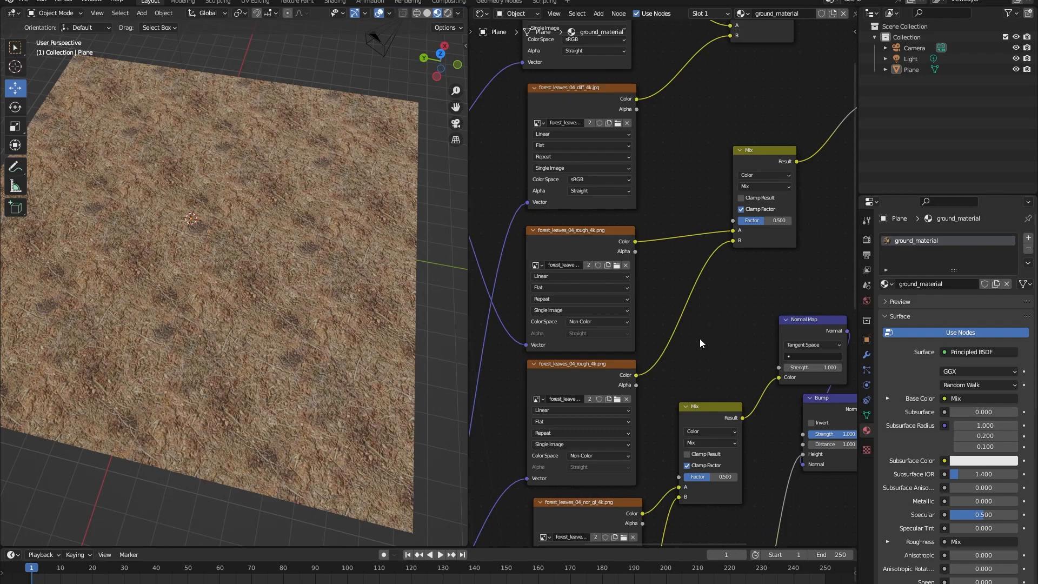
mouse_move(637, 351)
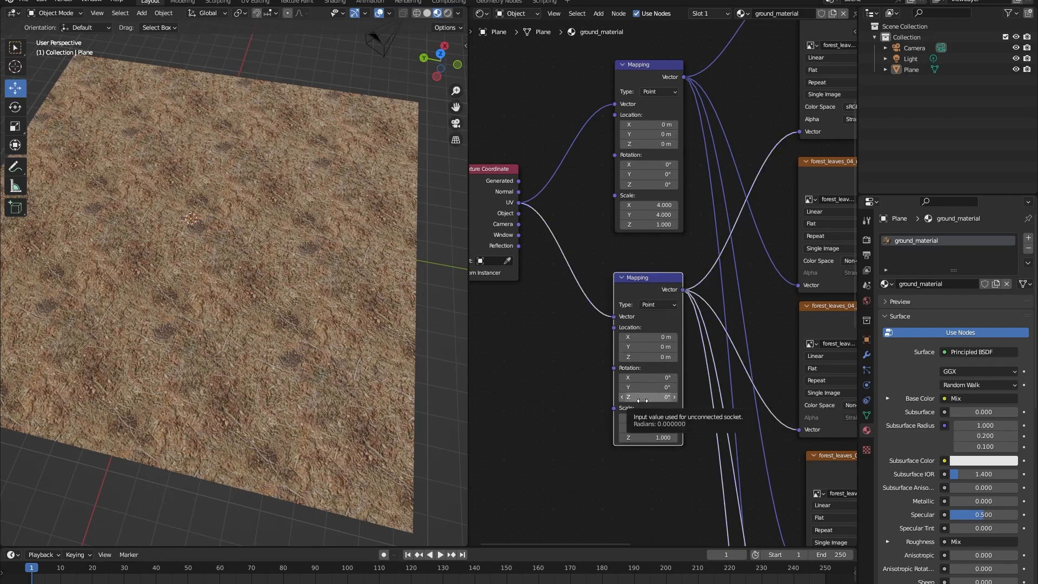
Step: Adjust the second Mapping node's Rotation Z so the duplicated textures are offset
drag(636, 397, 655, 397)
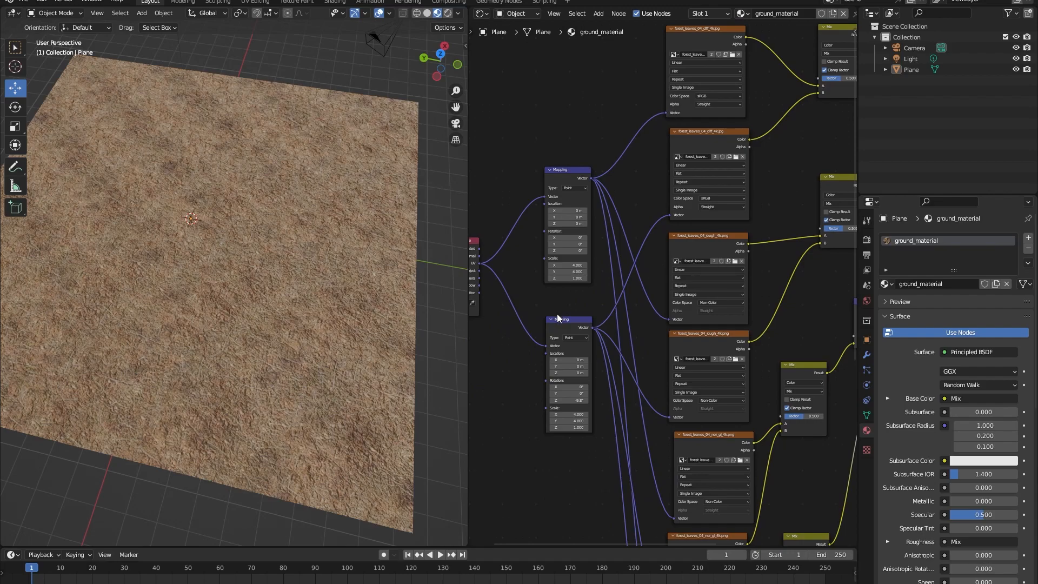
mouse_move(431, 288)
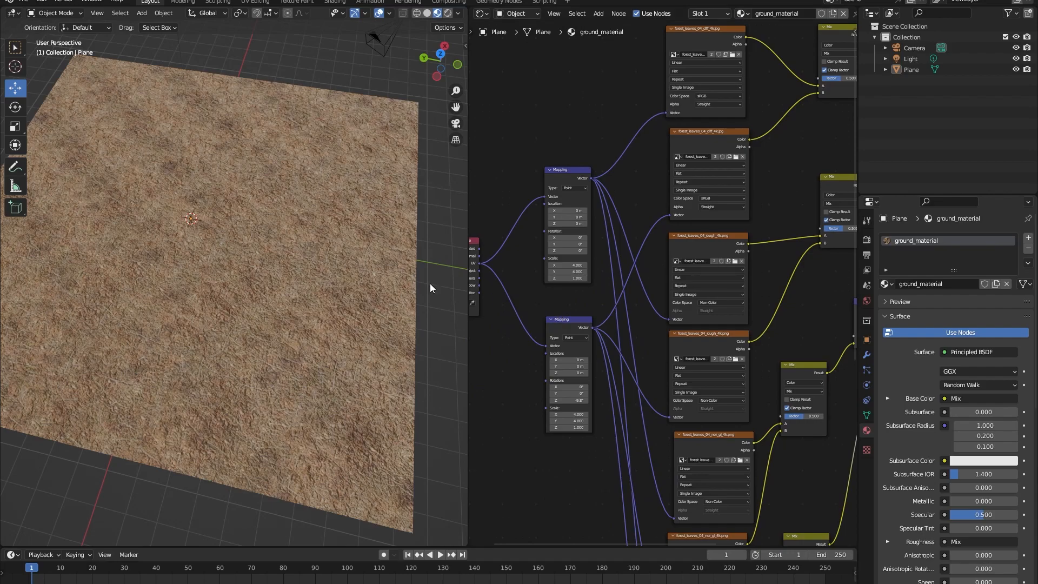
mouse_move(318, 312)
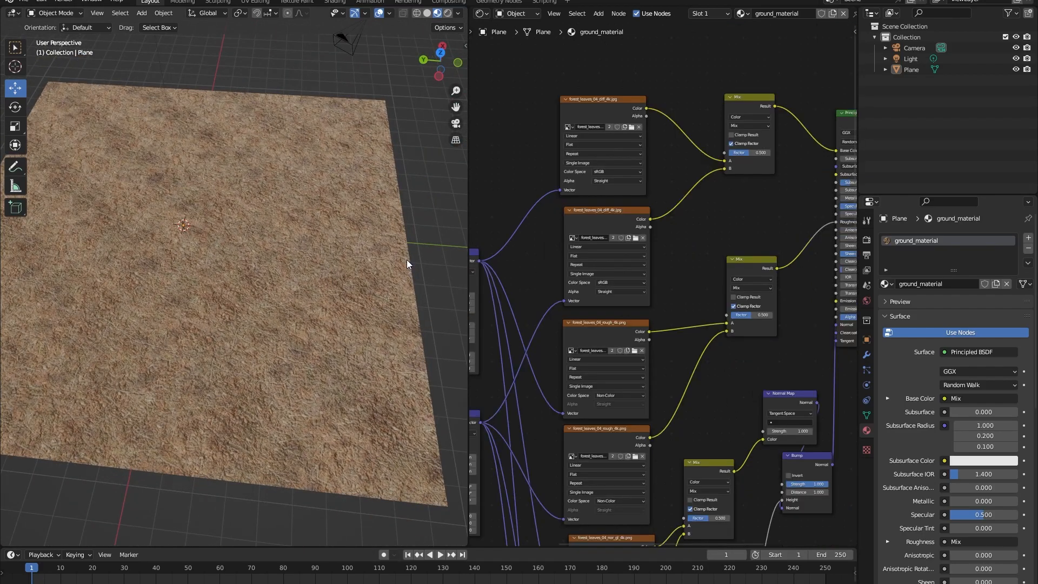
mouse_move(206, 334)
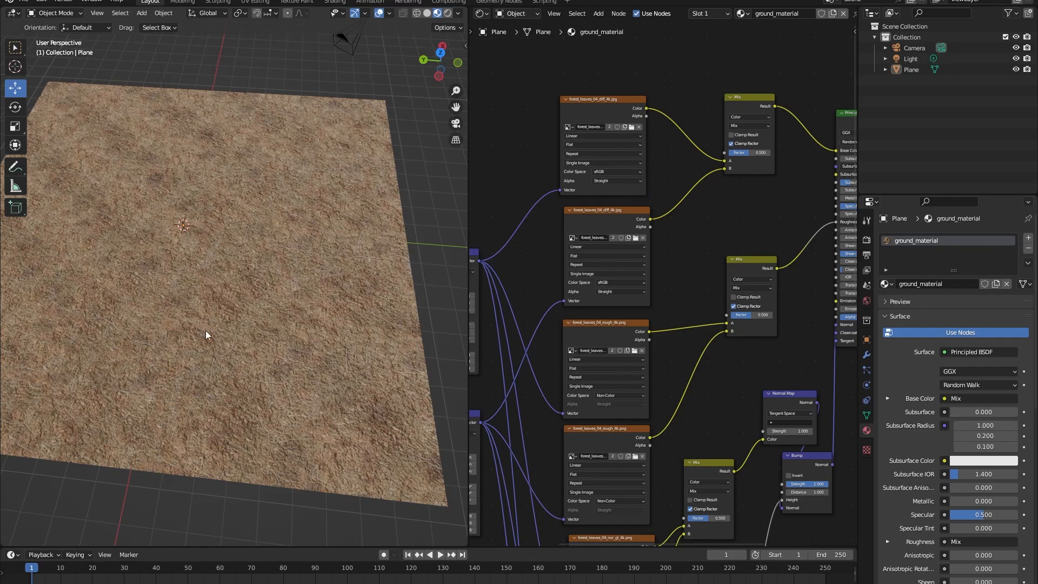
mouse_move(601, 337)
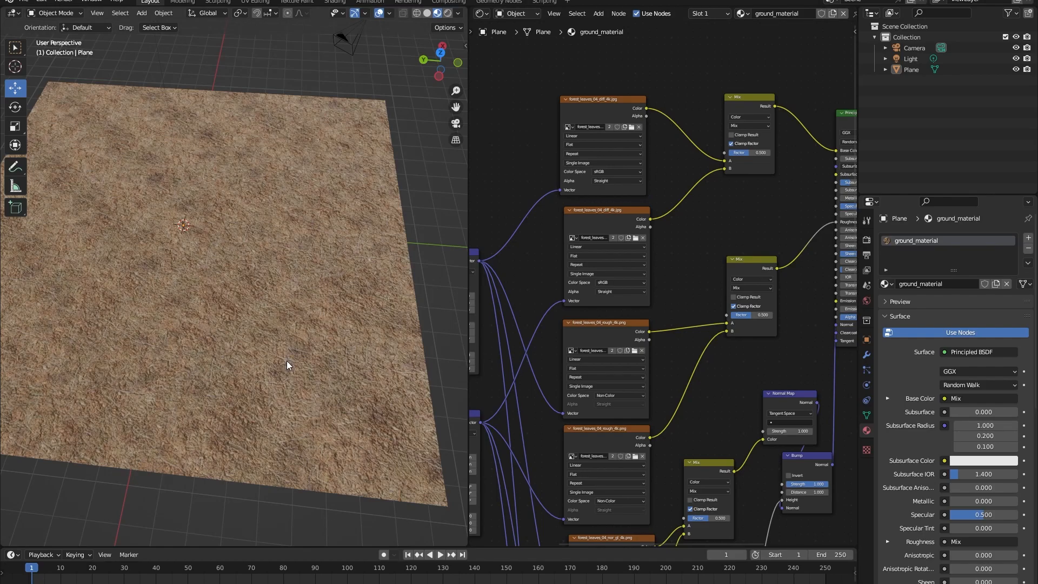
mouse_move(287, 363)
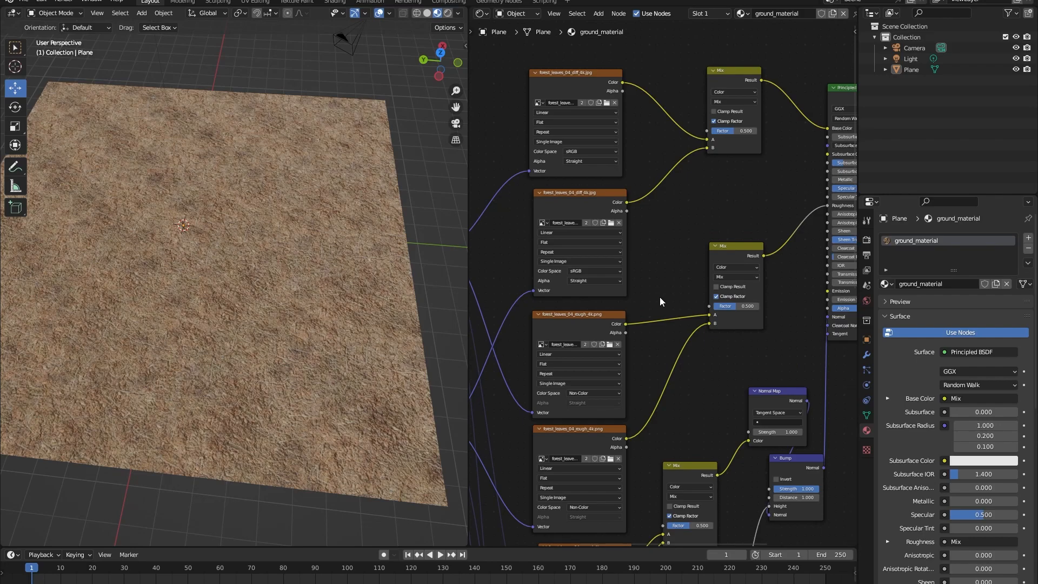
Step: Add a Noise Texture node and link its Fac output to preview it on the plane
scroll(down, 3)
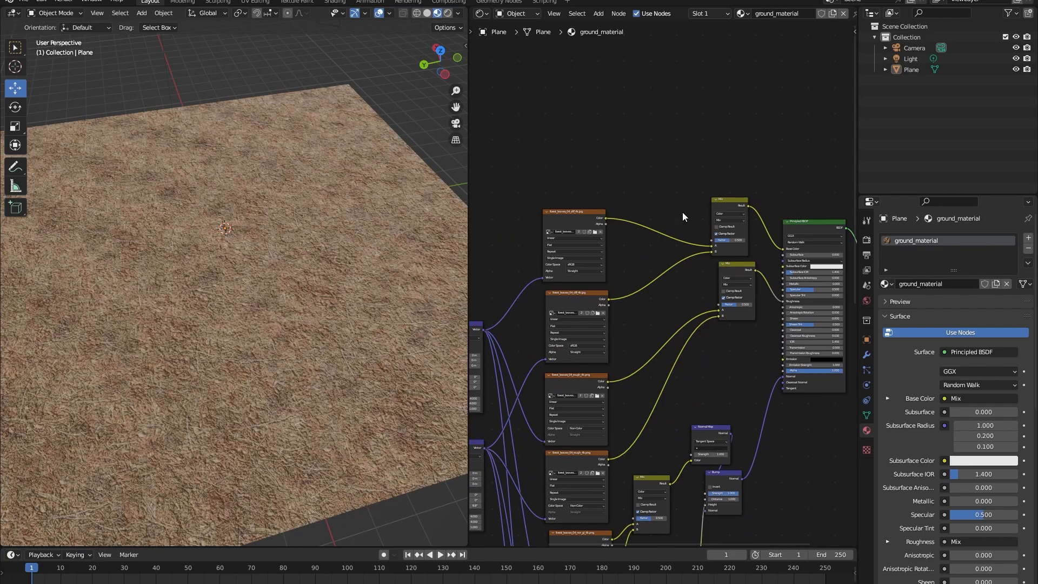
click(596, 13)
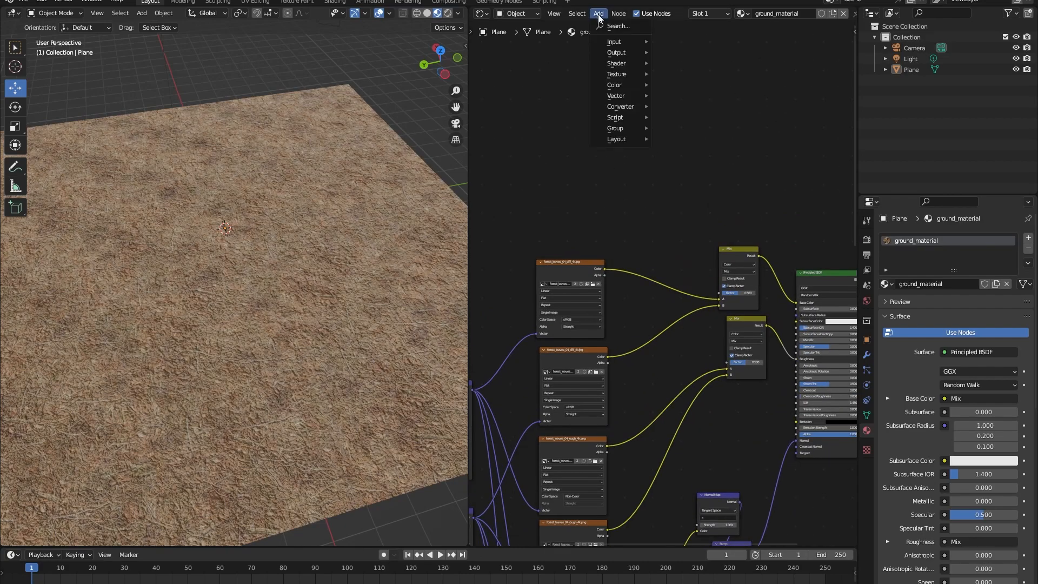
text(no)
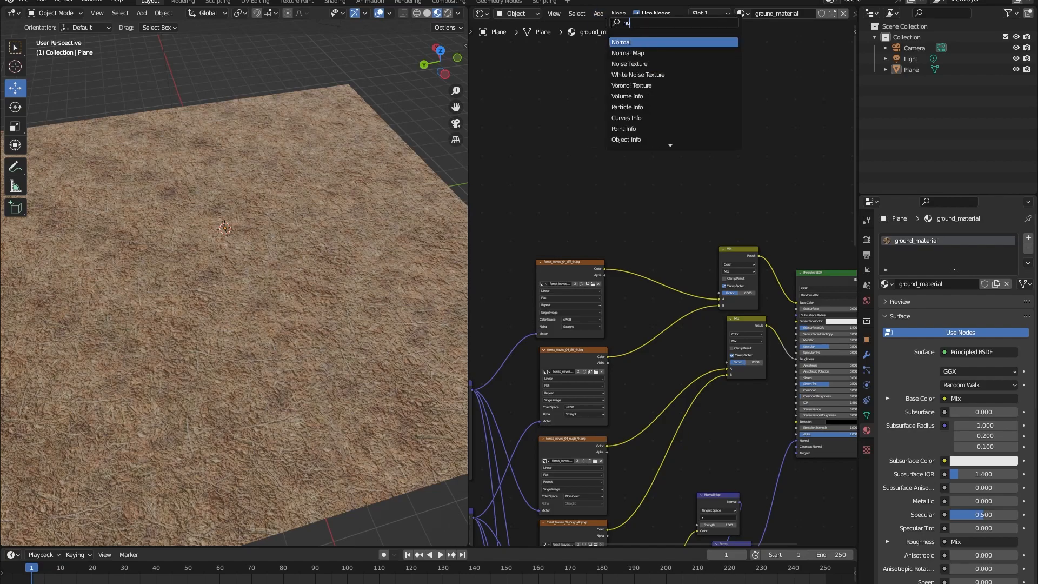
click(629, 63)
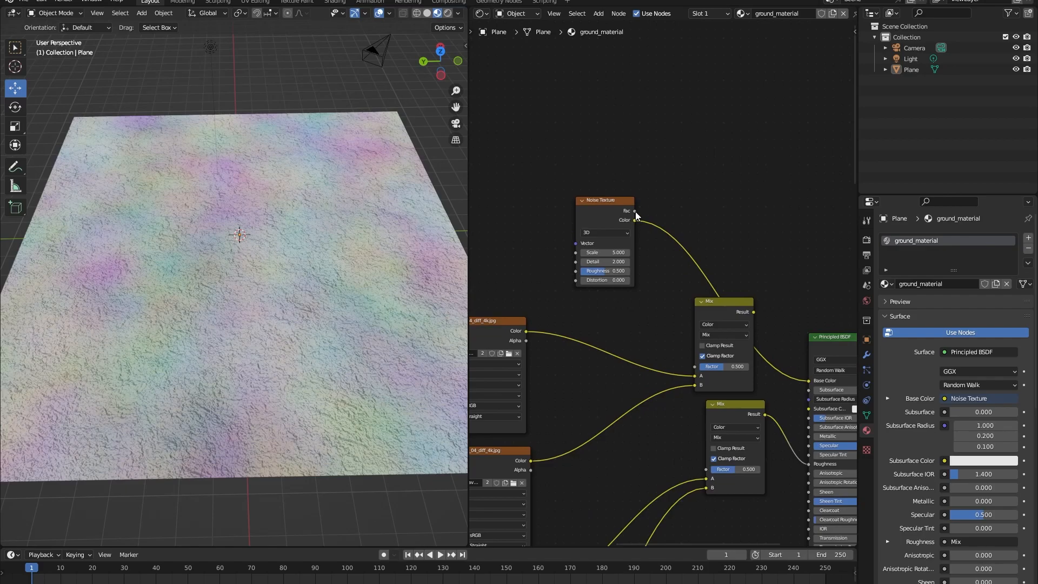
drag(634, 210, 801, 383)
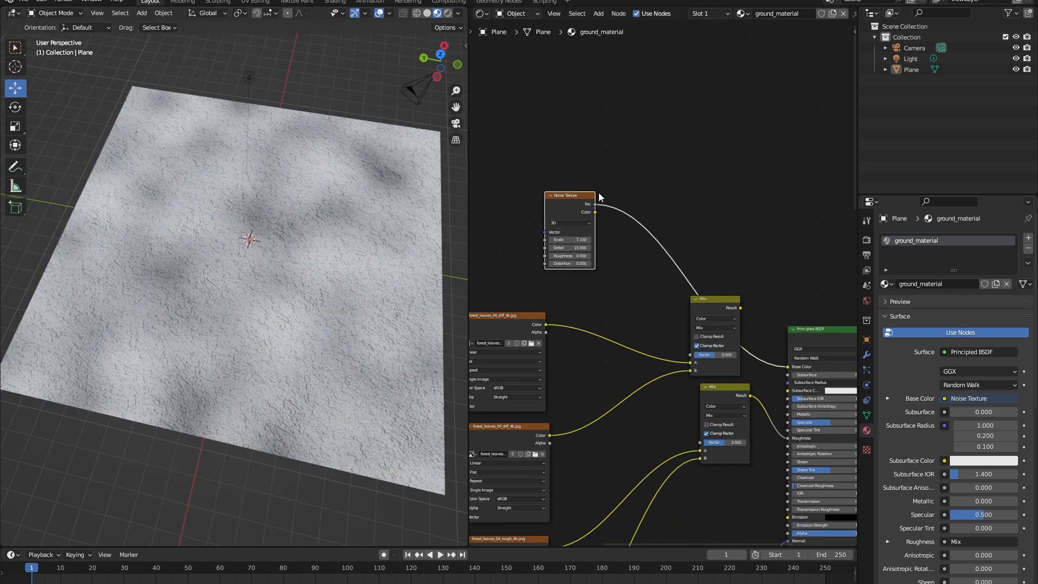
Step: Add a ColorRamp node and position it after the Noise Texture
click(596, 13)
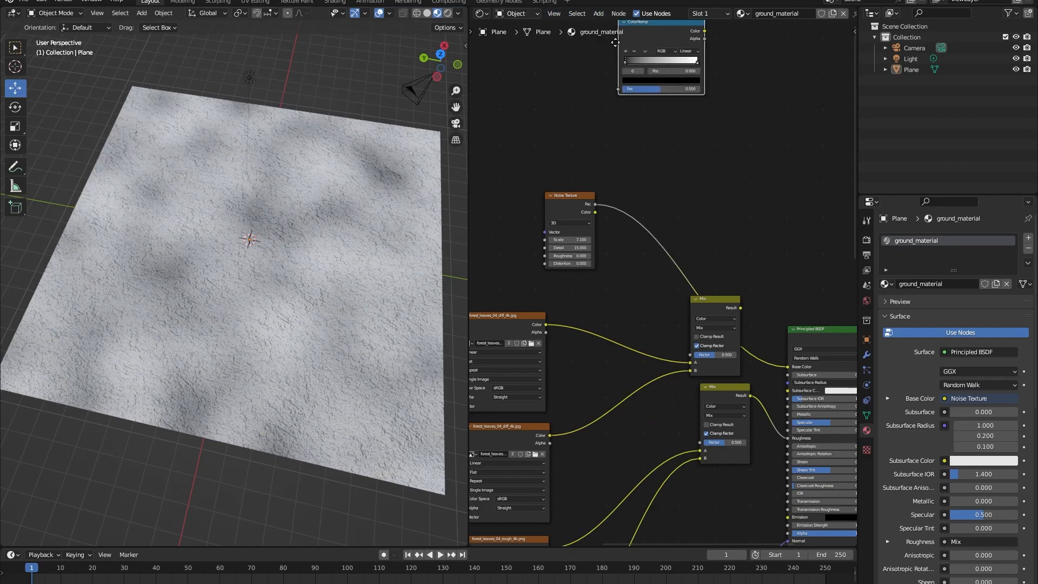
drag(659, 22, 702, 188)
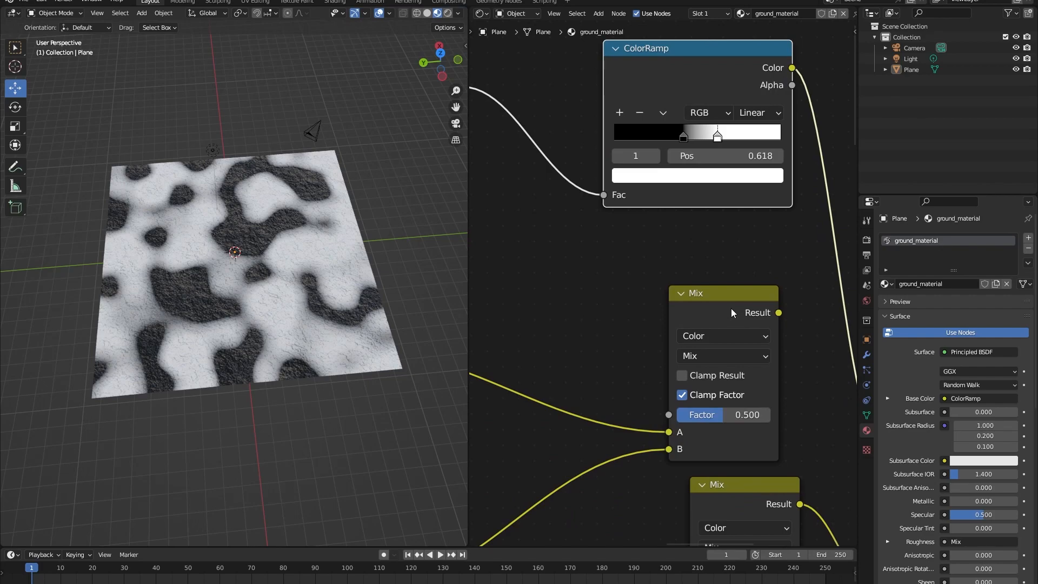
mouse_move(589, 336)
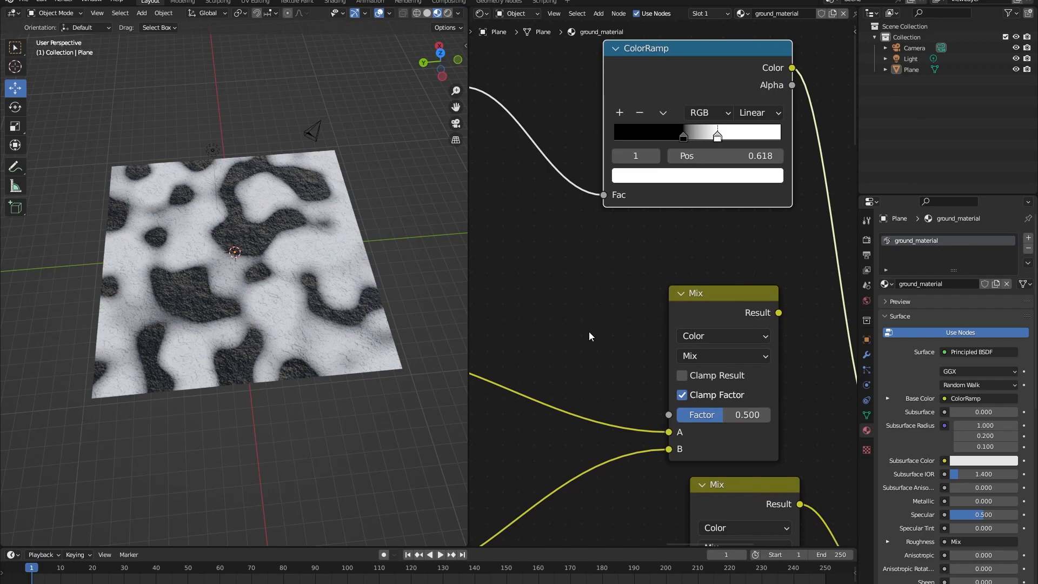
mouse_move(720, 316)
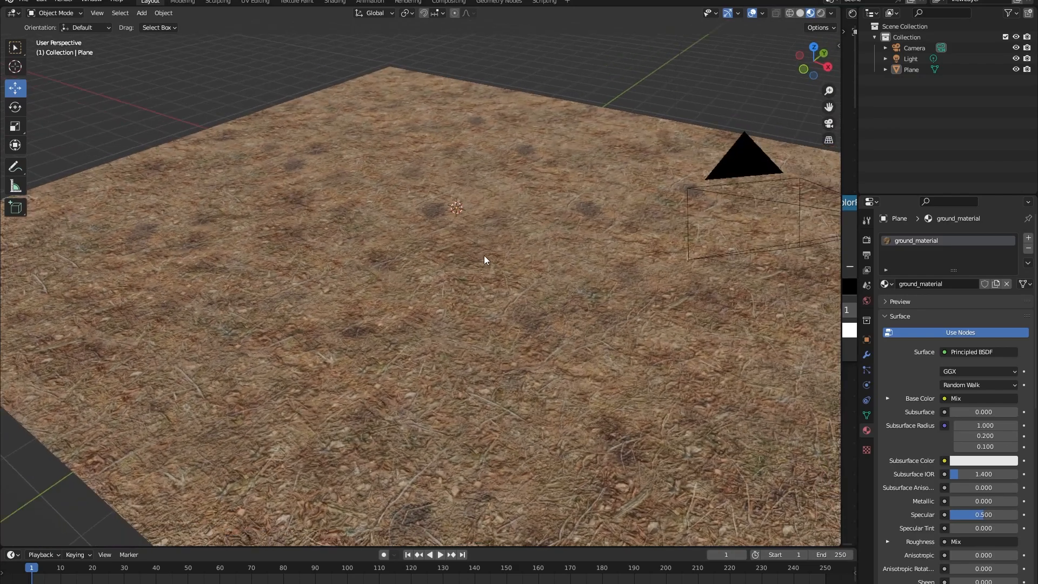
Step: Scroll the node editor toward the Mix nodes to wire the ColorRamp factor
scroll(down, 3)
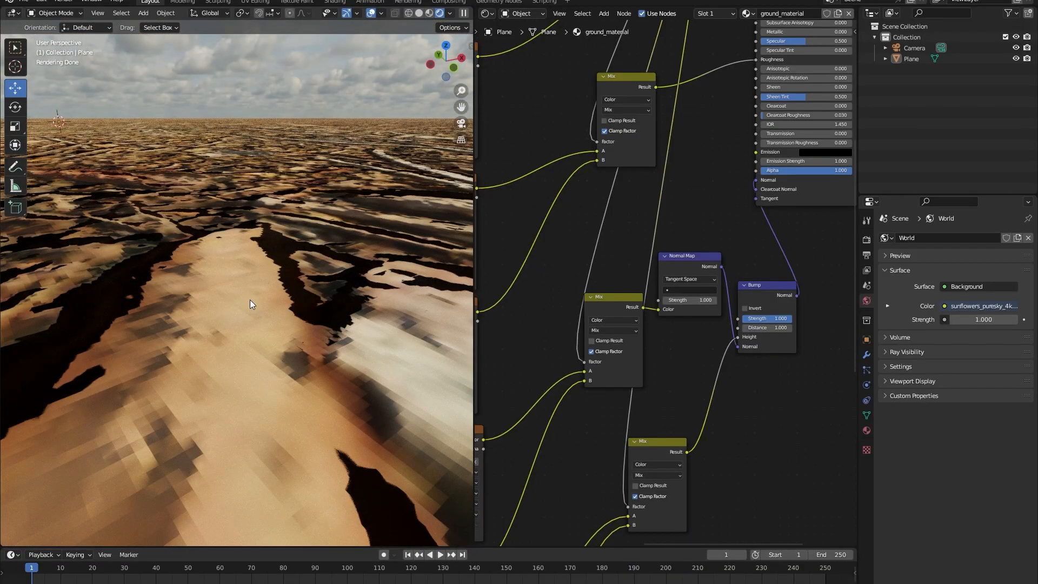
mouse_move(231, 292)
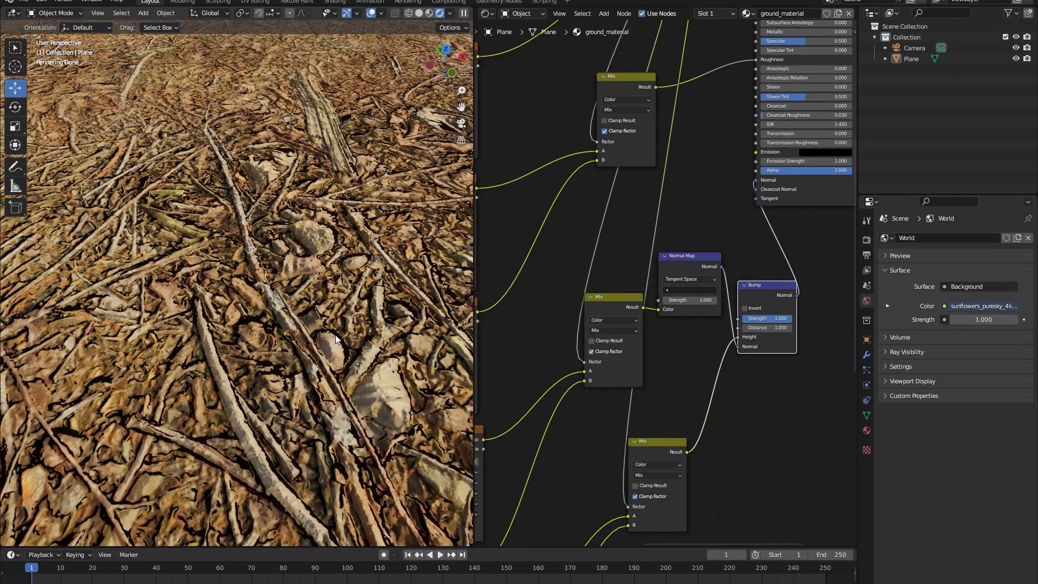
Step: Tune the Bump node Strength to about 0.667 in the rendered preview
scroll(down, 3)
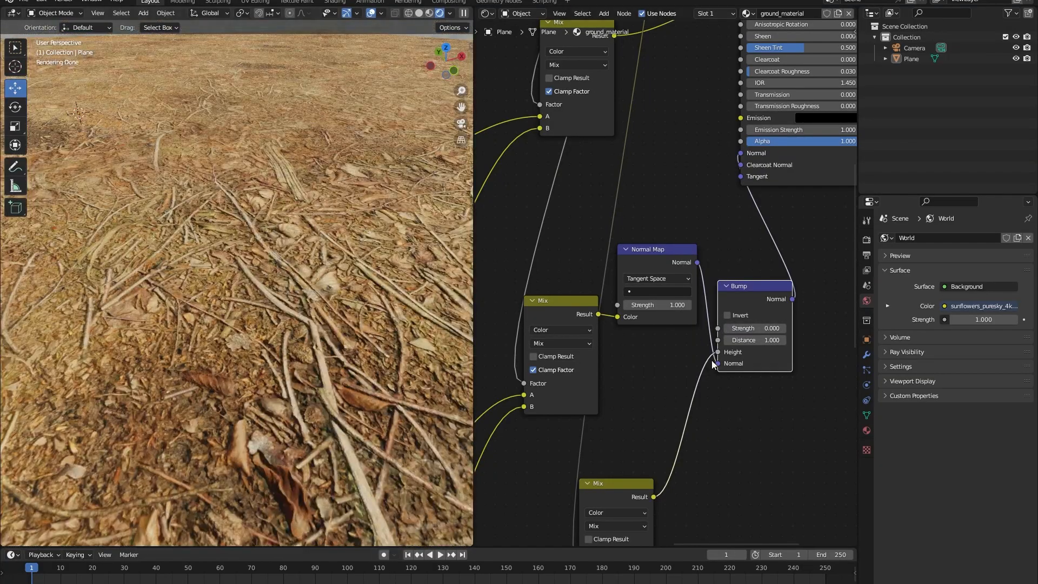
drag(728, 329, 761, 329)
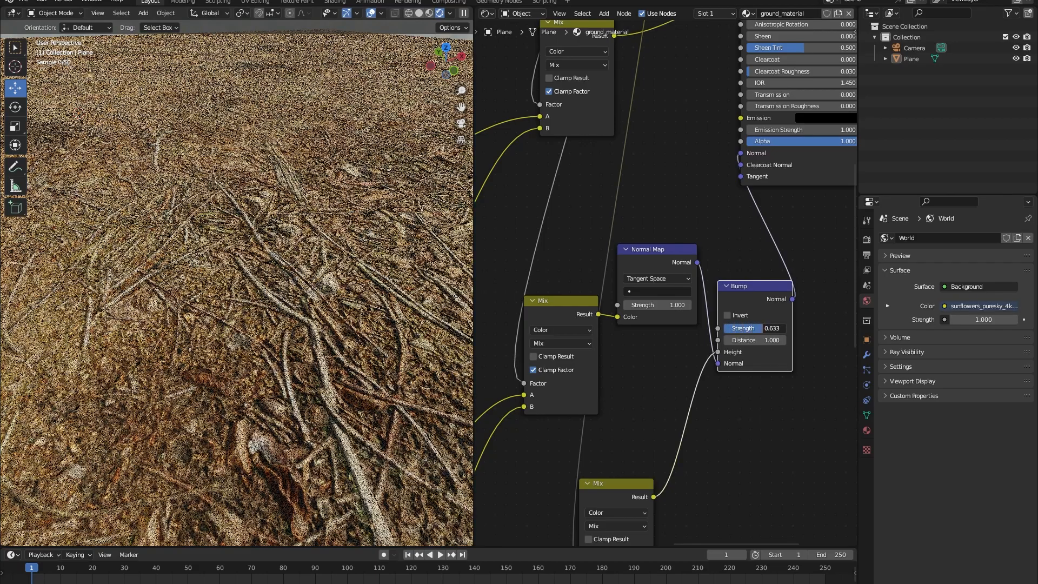
drag(795, 328, 765, 327)
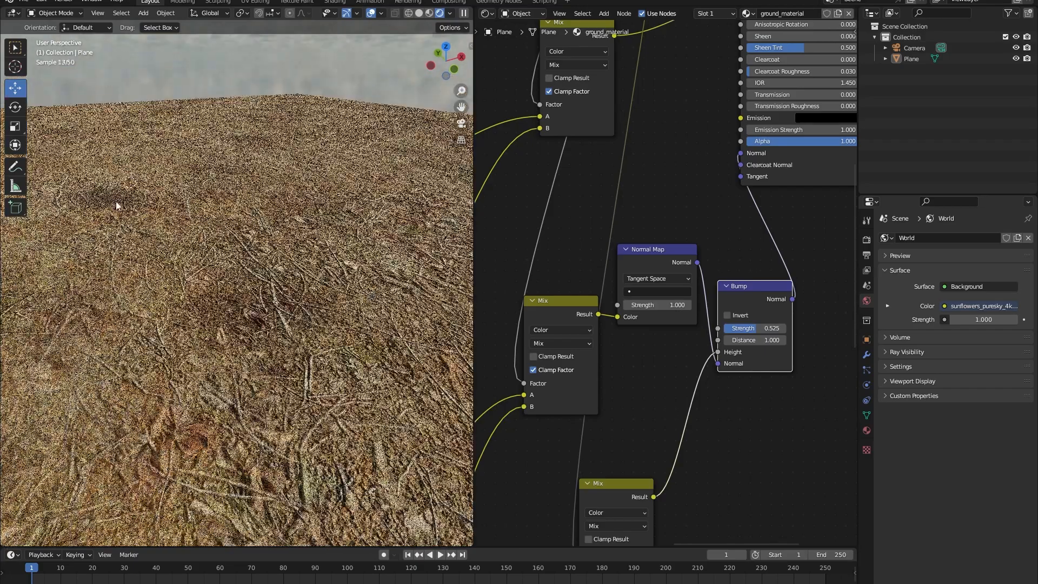
drag(757, 329, 770, 328)
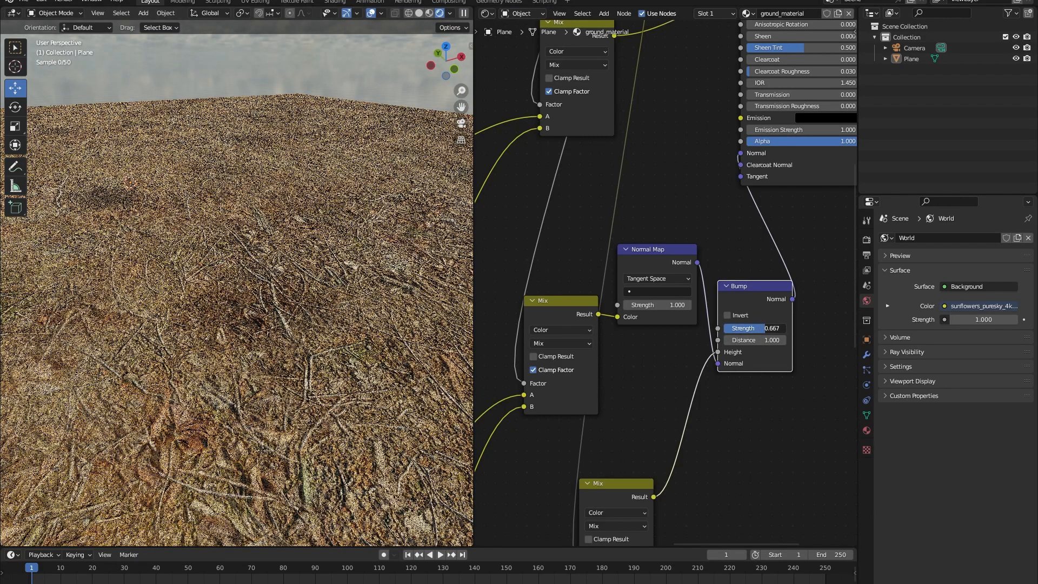